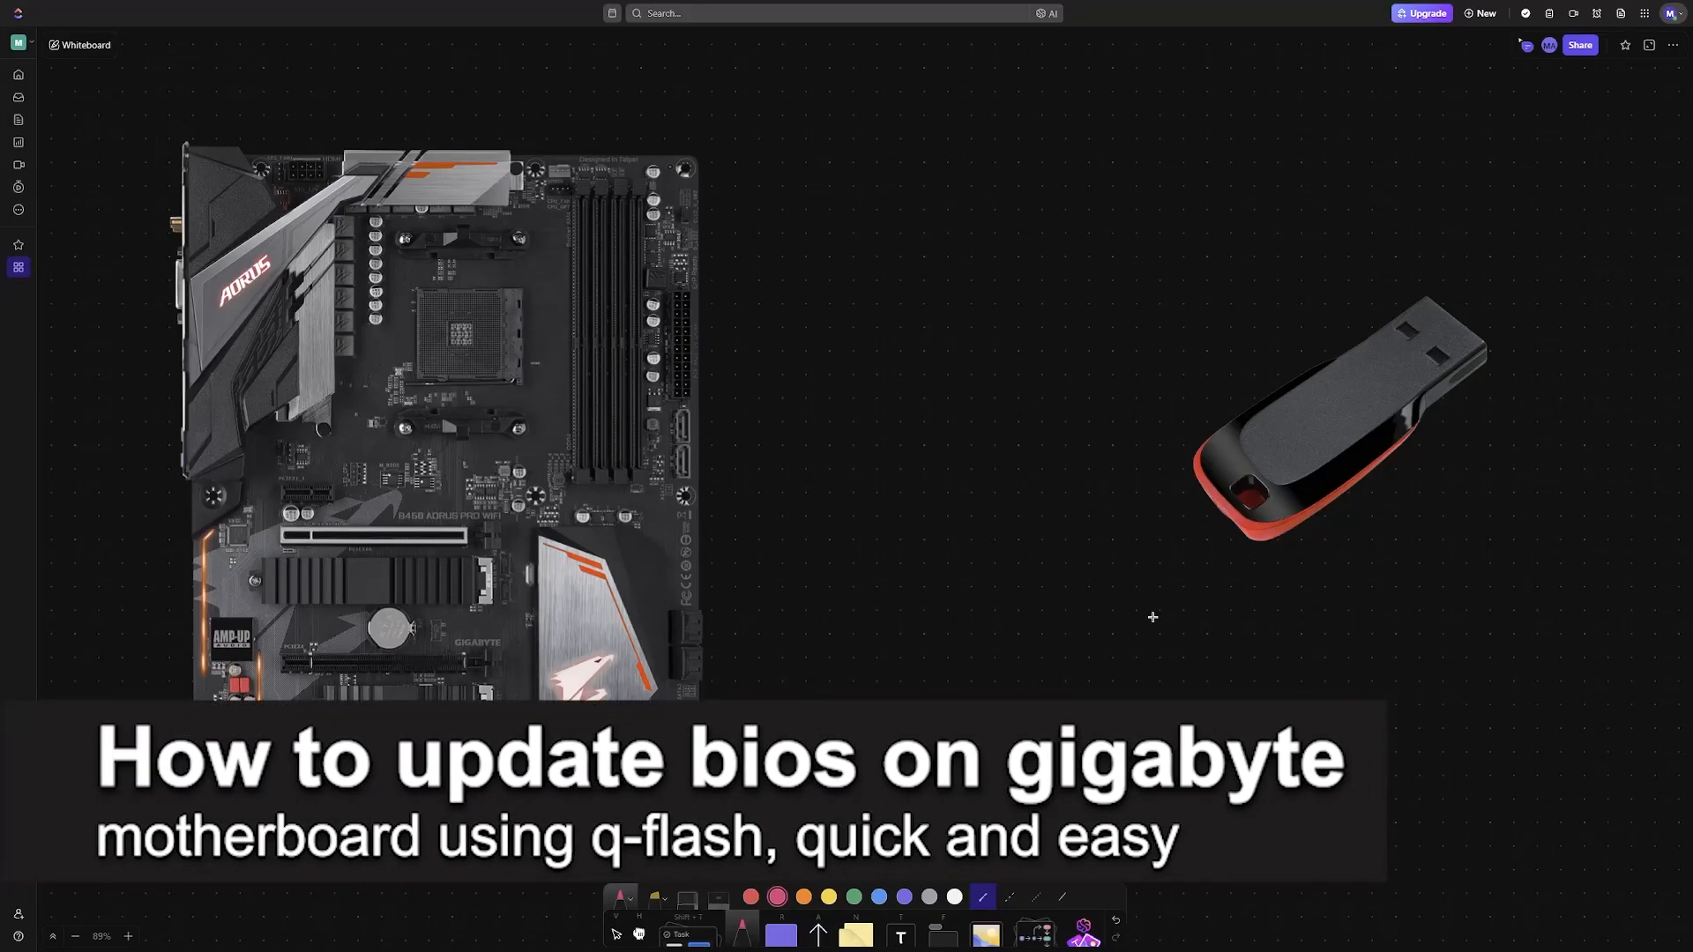
Step: Draw a curved arrow from the USB drive to the motherboard and write a circled Q-FLASH
drag(1279, 593, 881, 669)
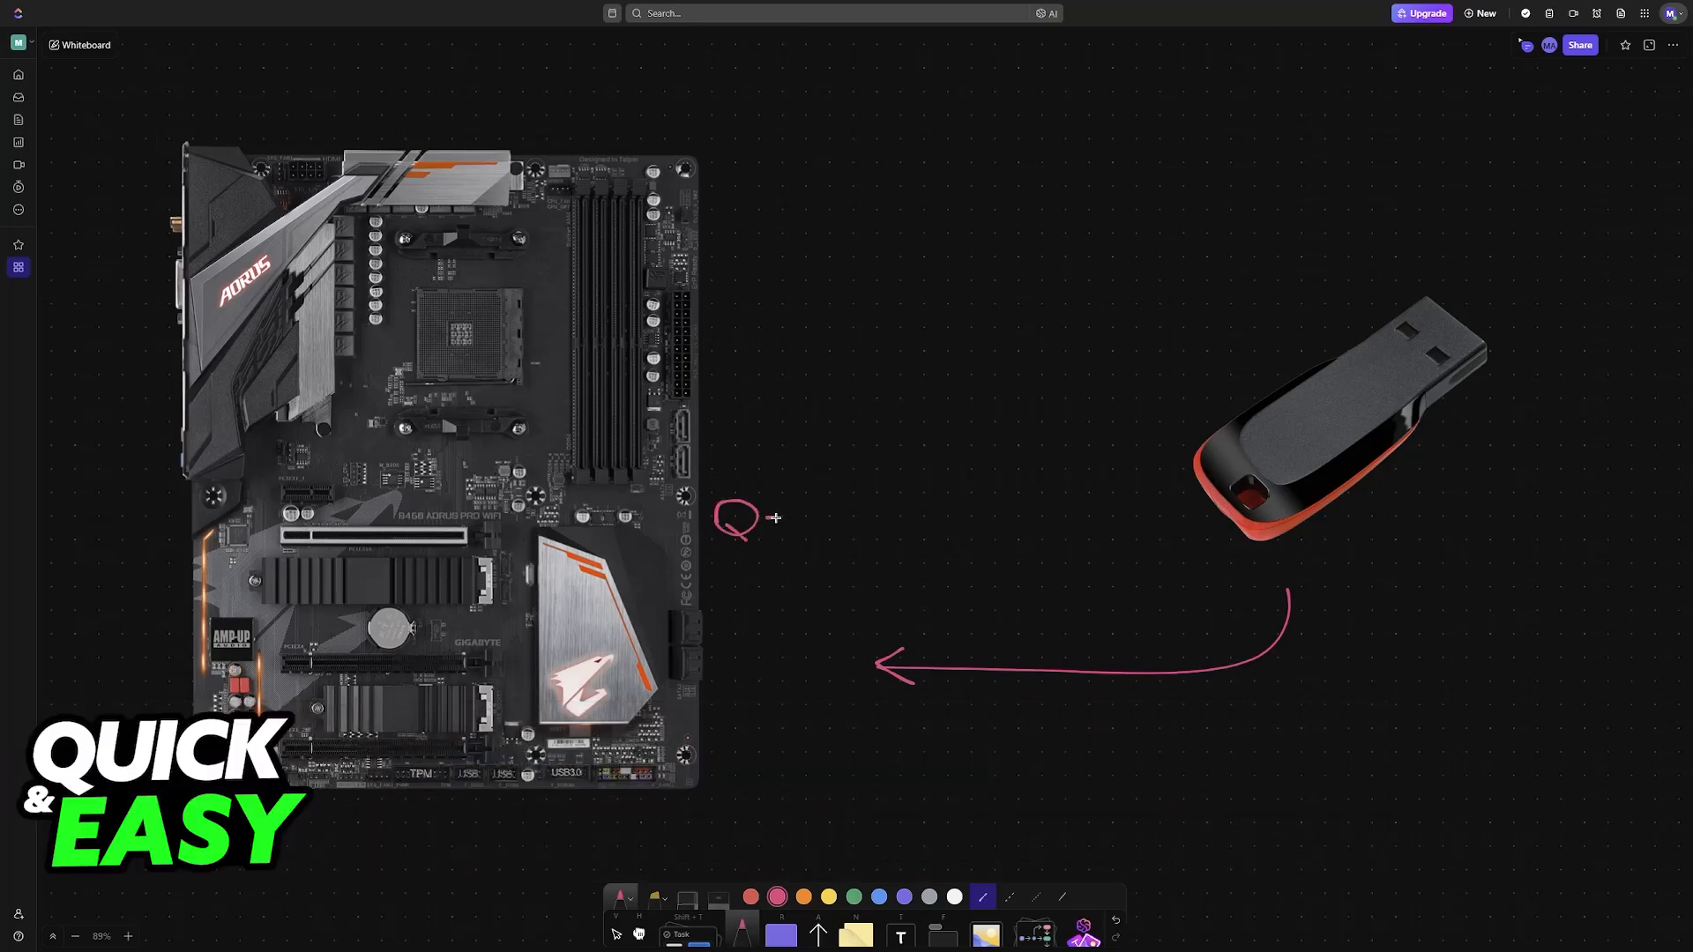
drag(718, 519, 831, 534)
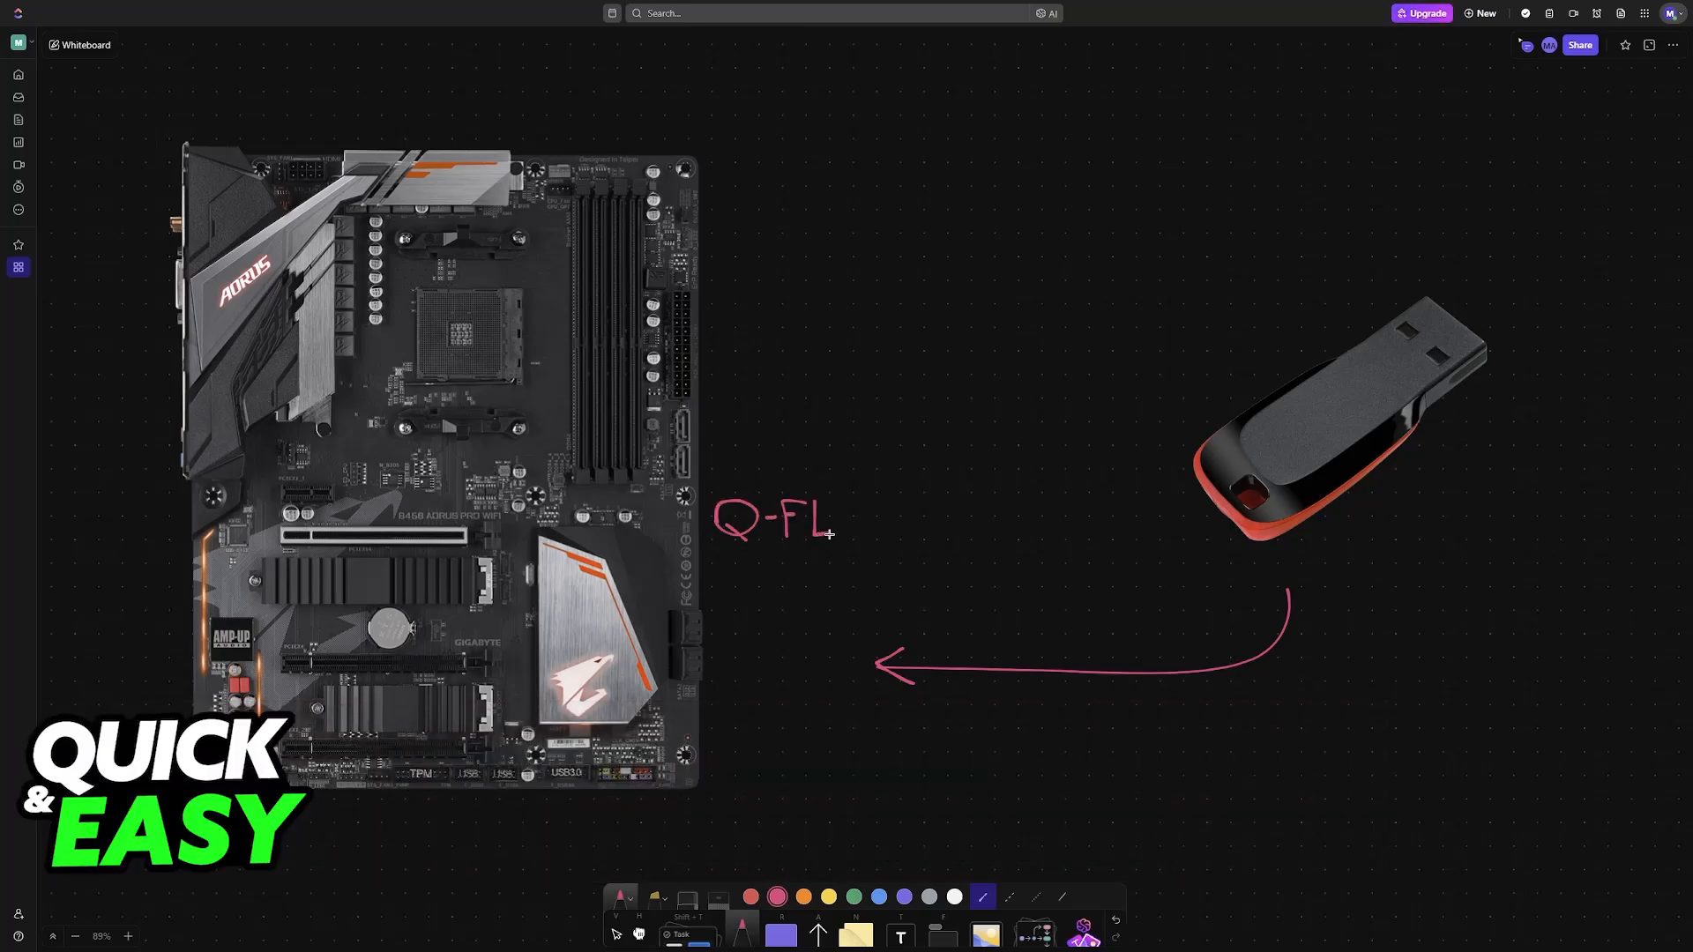
text(AS!)
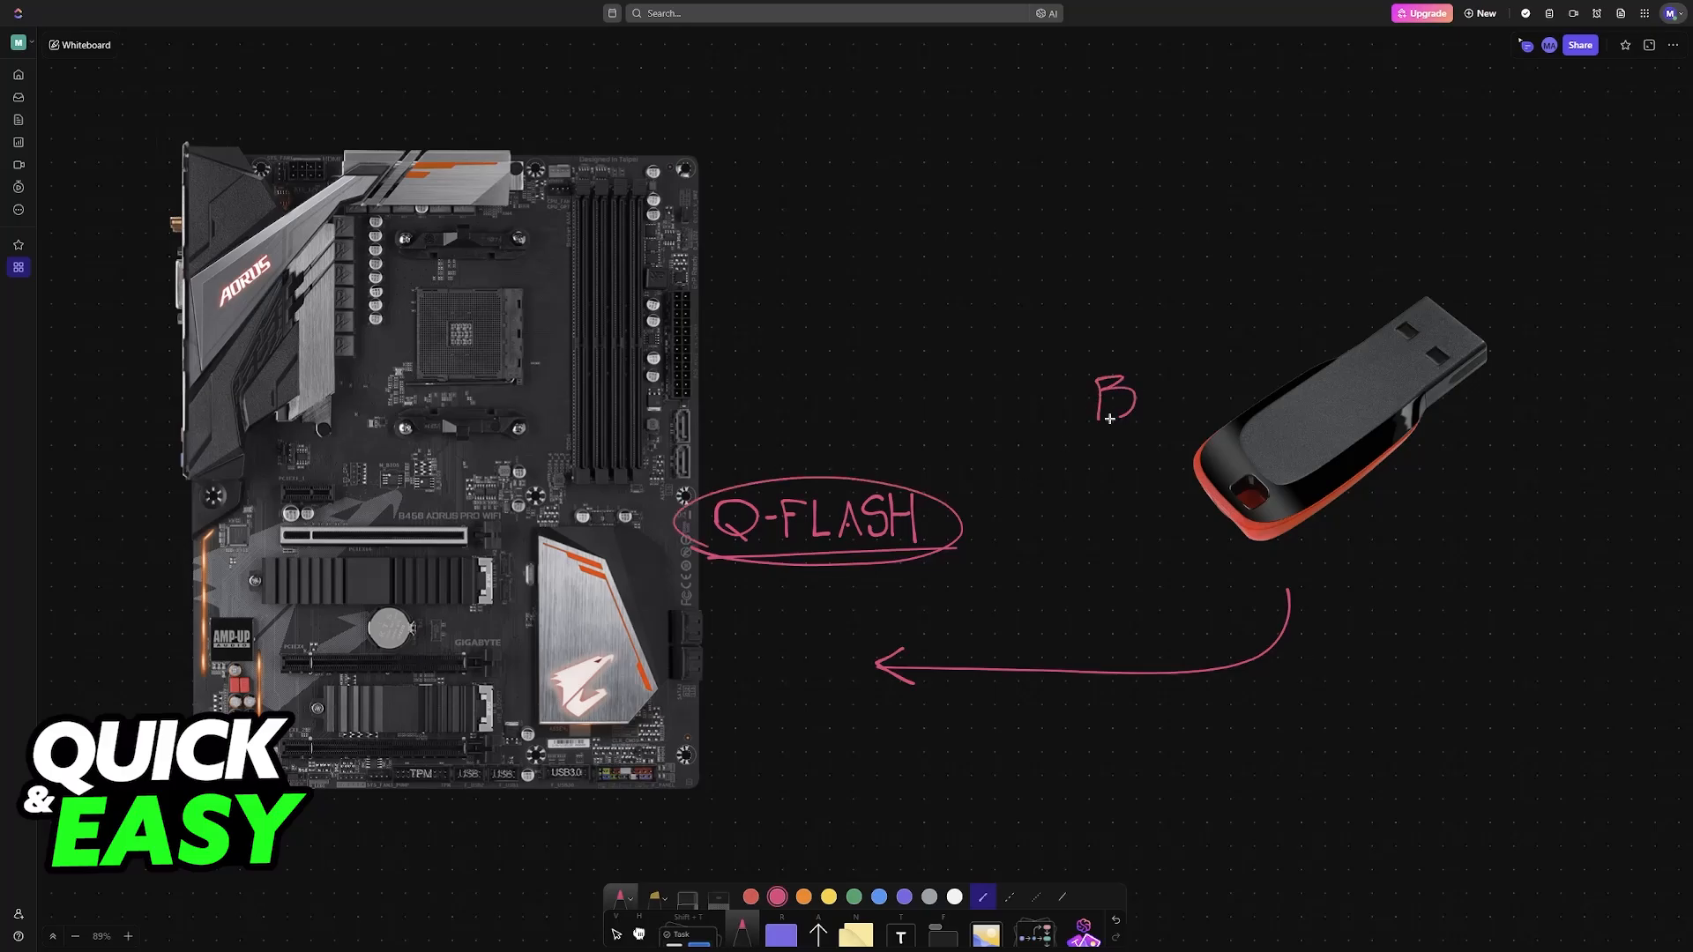
Step: Write BIOS above the drive and sketch a file icon with an arrow into it
drag(1118, 395, 1187, 394)
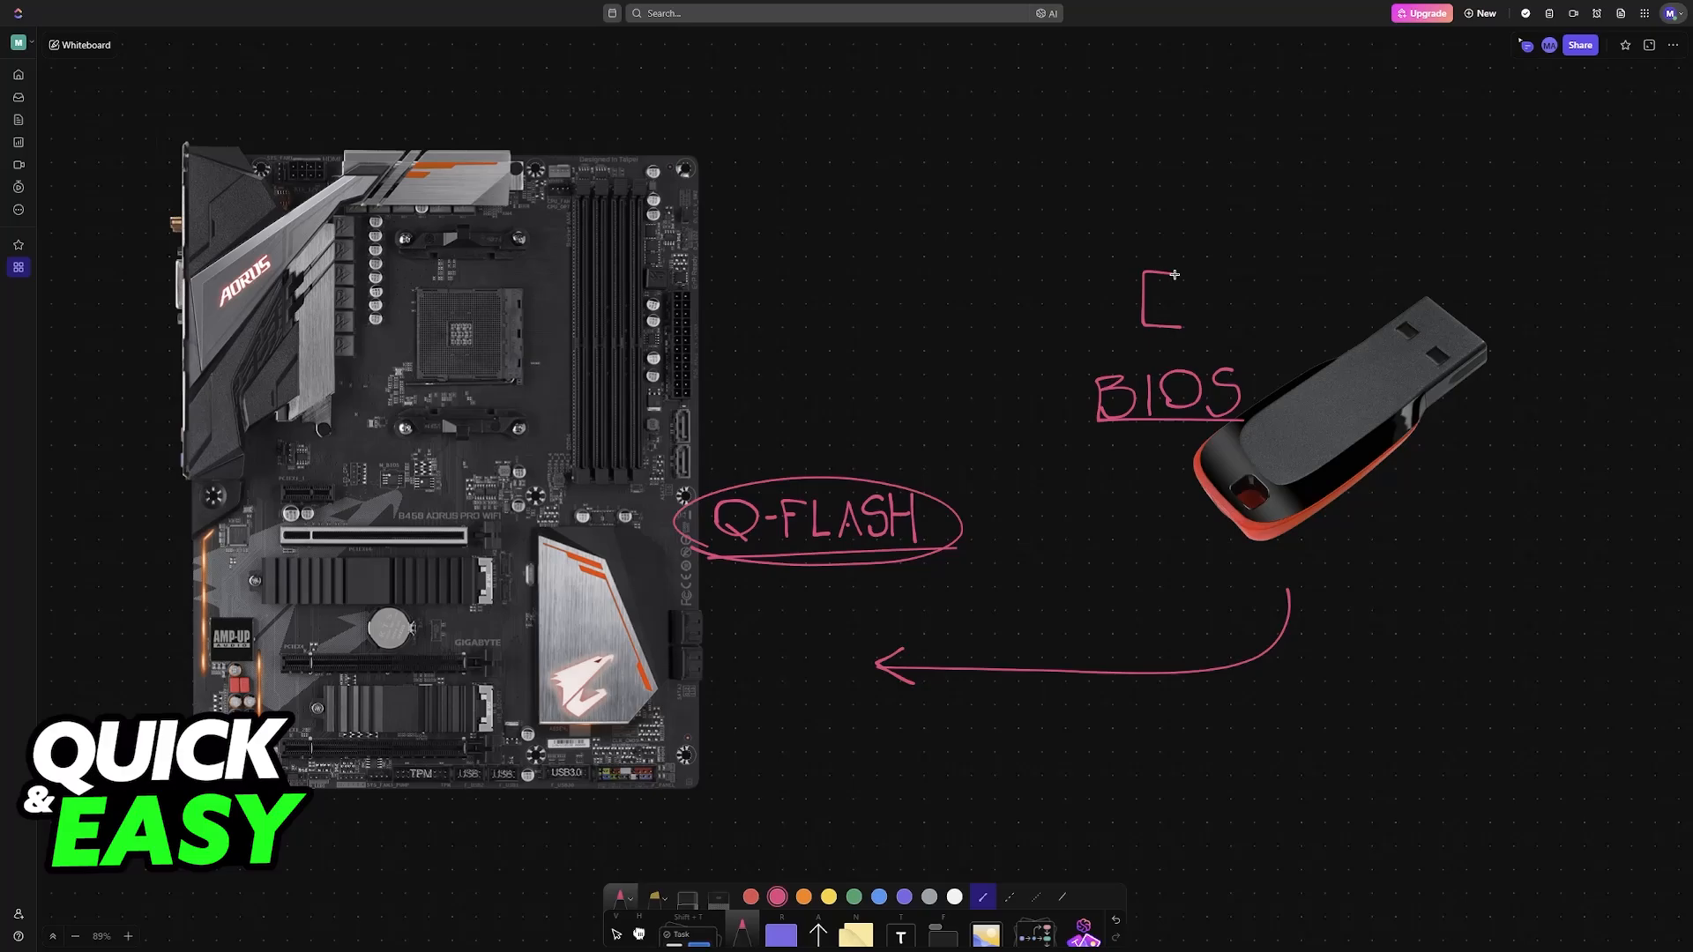
drag(1166, 275, 1183, 329)
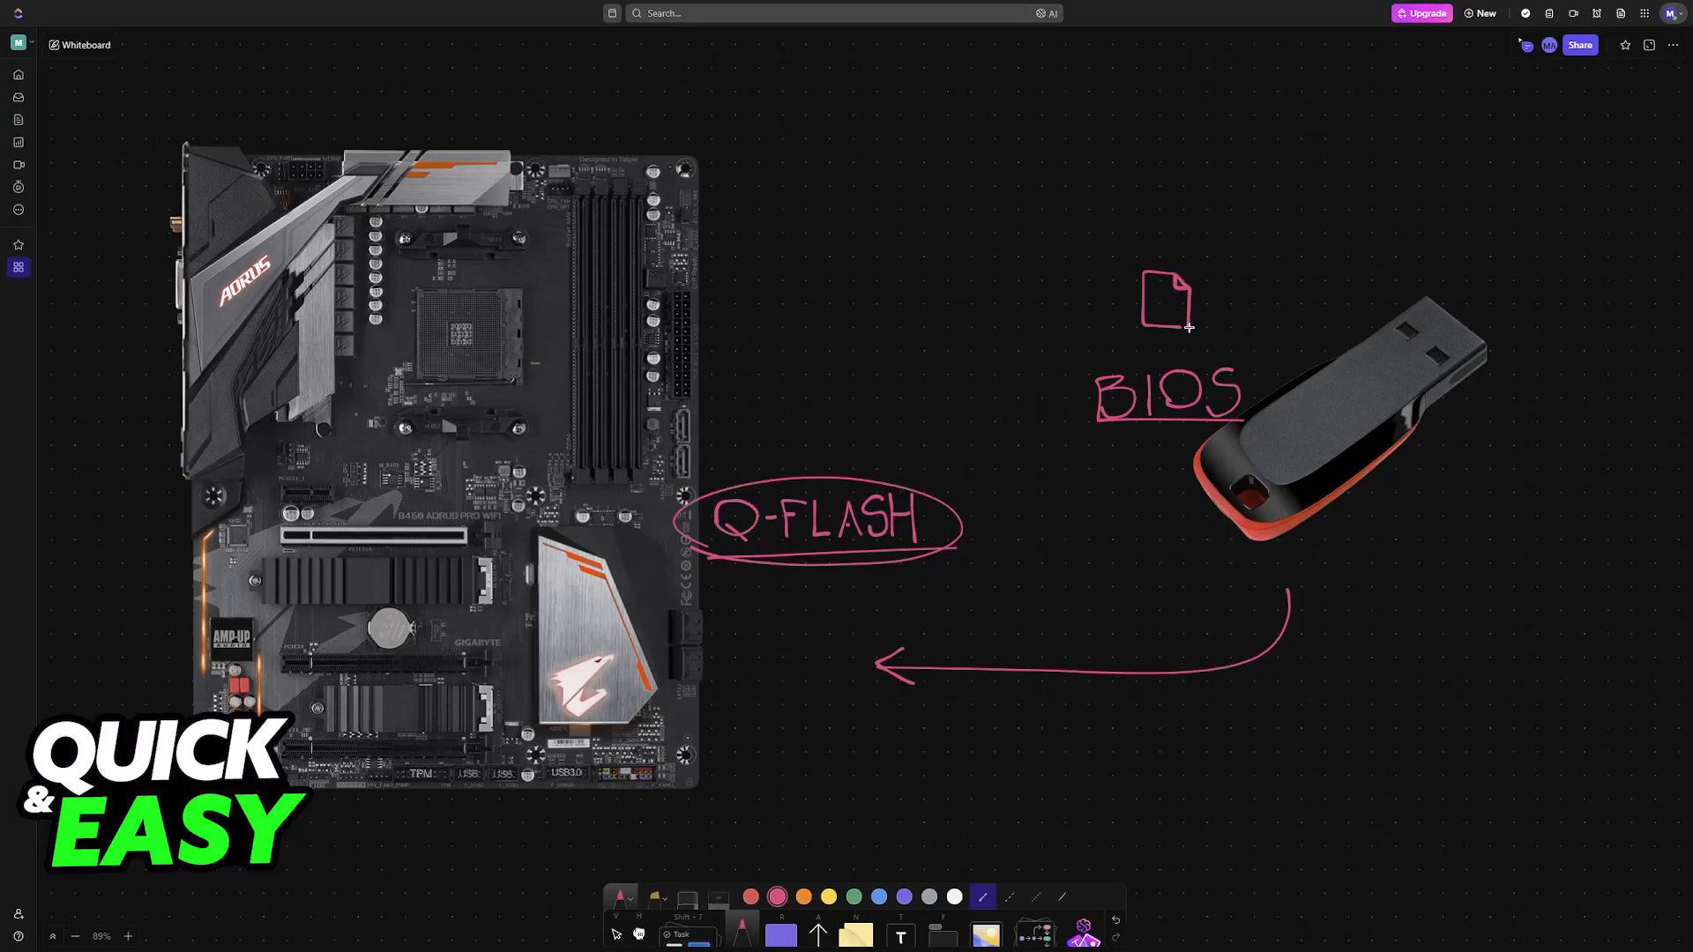
drag(1197, 314, 1326, 343)
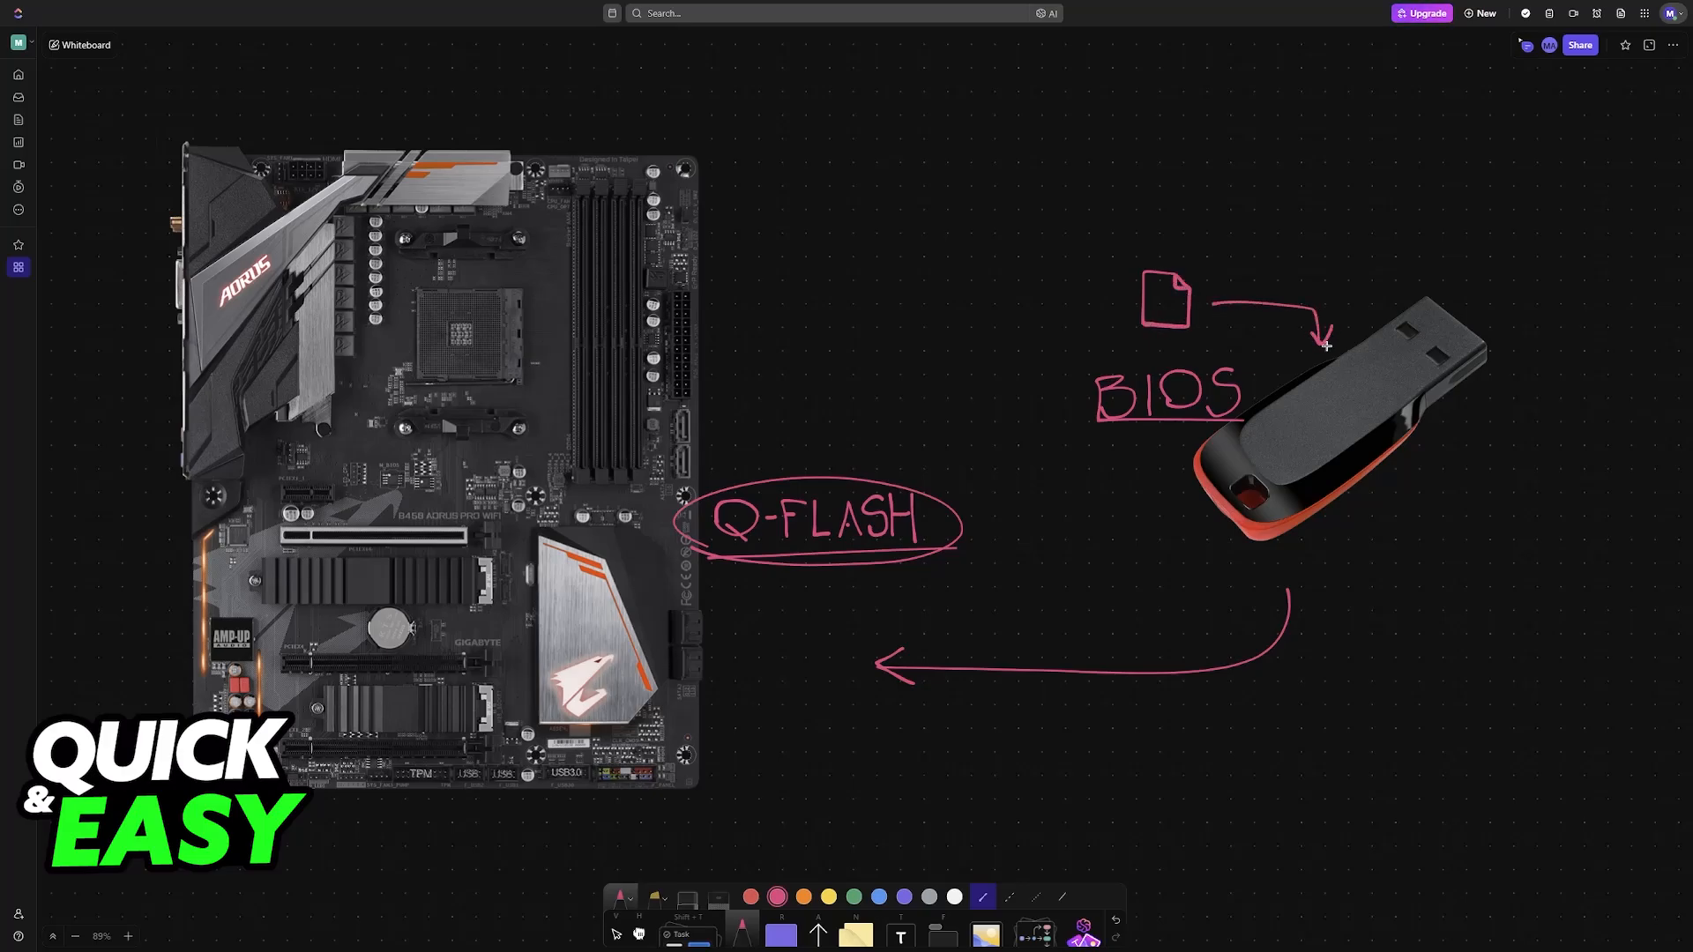
mouse_move(904, 453)
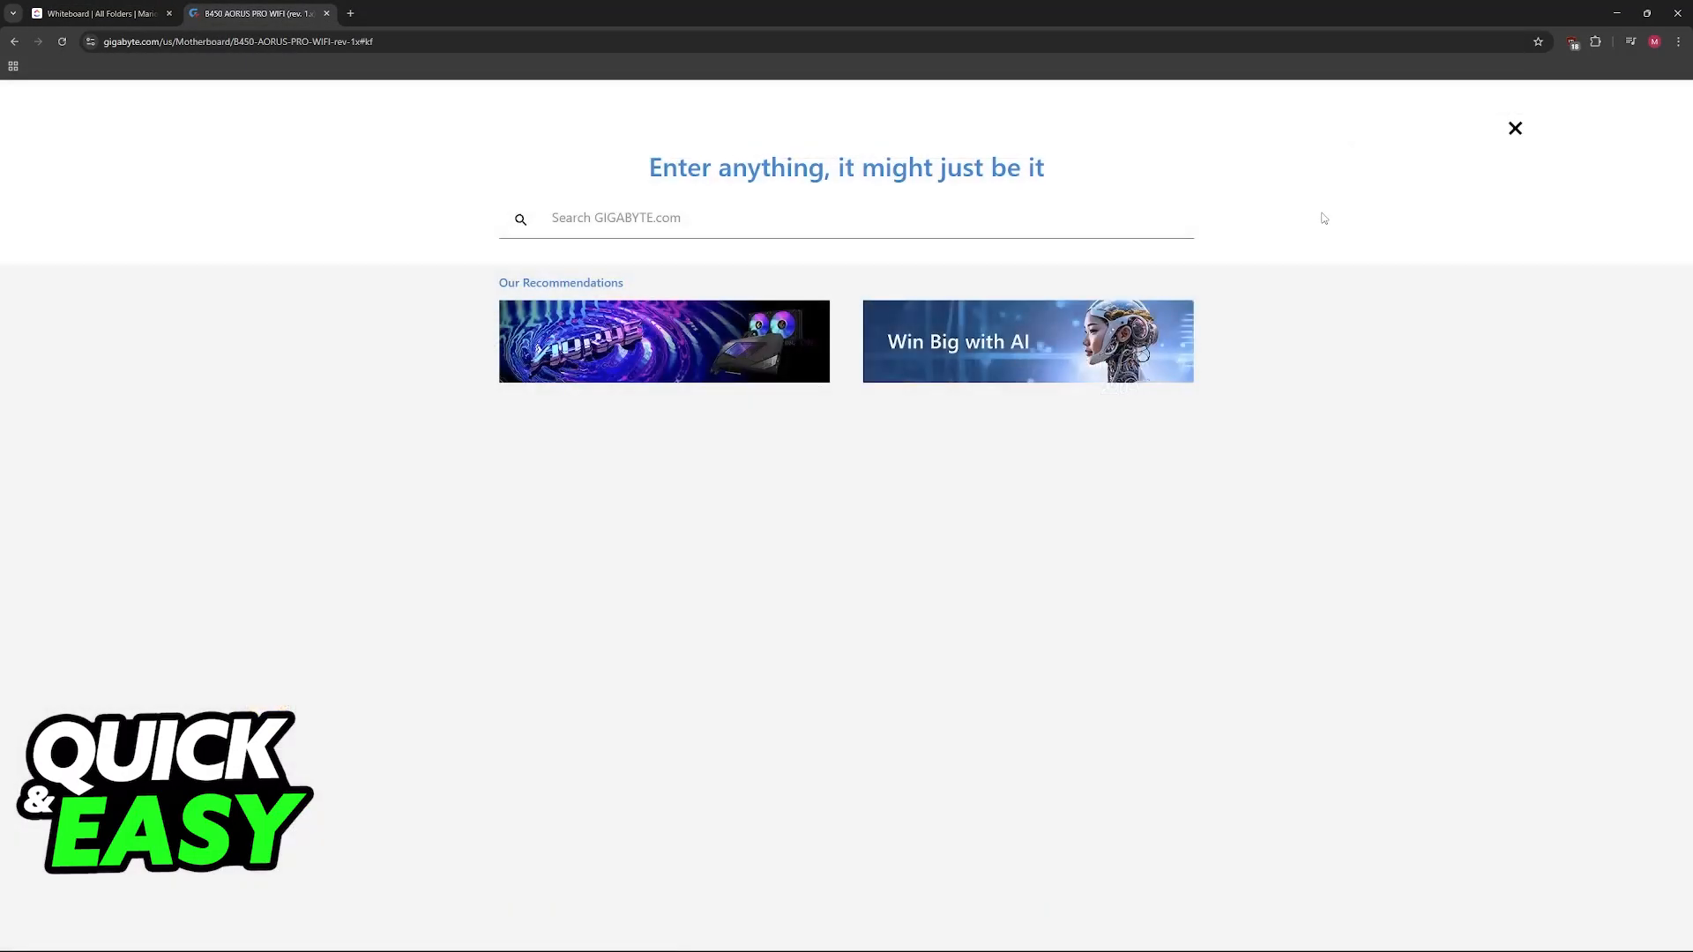
Step: Enter 'b650' in the Gigabyte site search to list B650I AX and B650M H suggestions
text(b550)
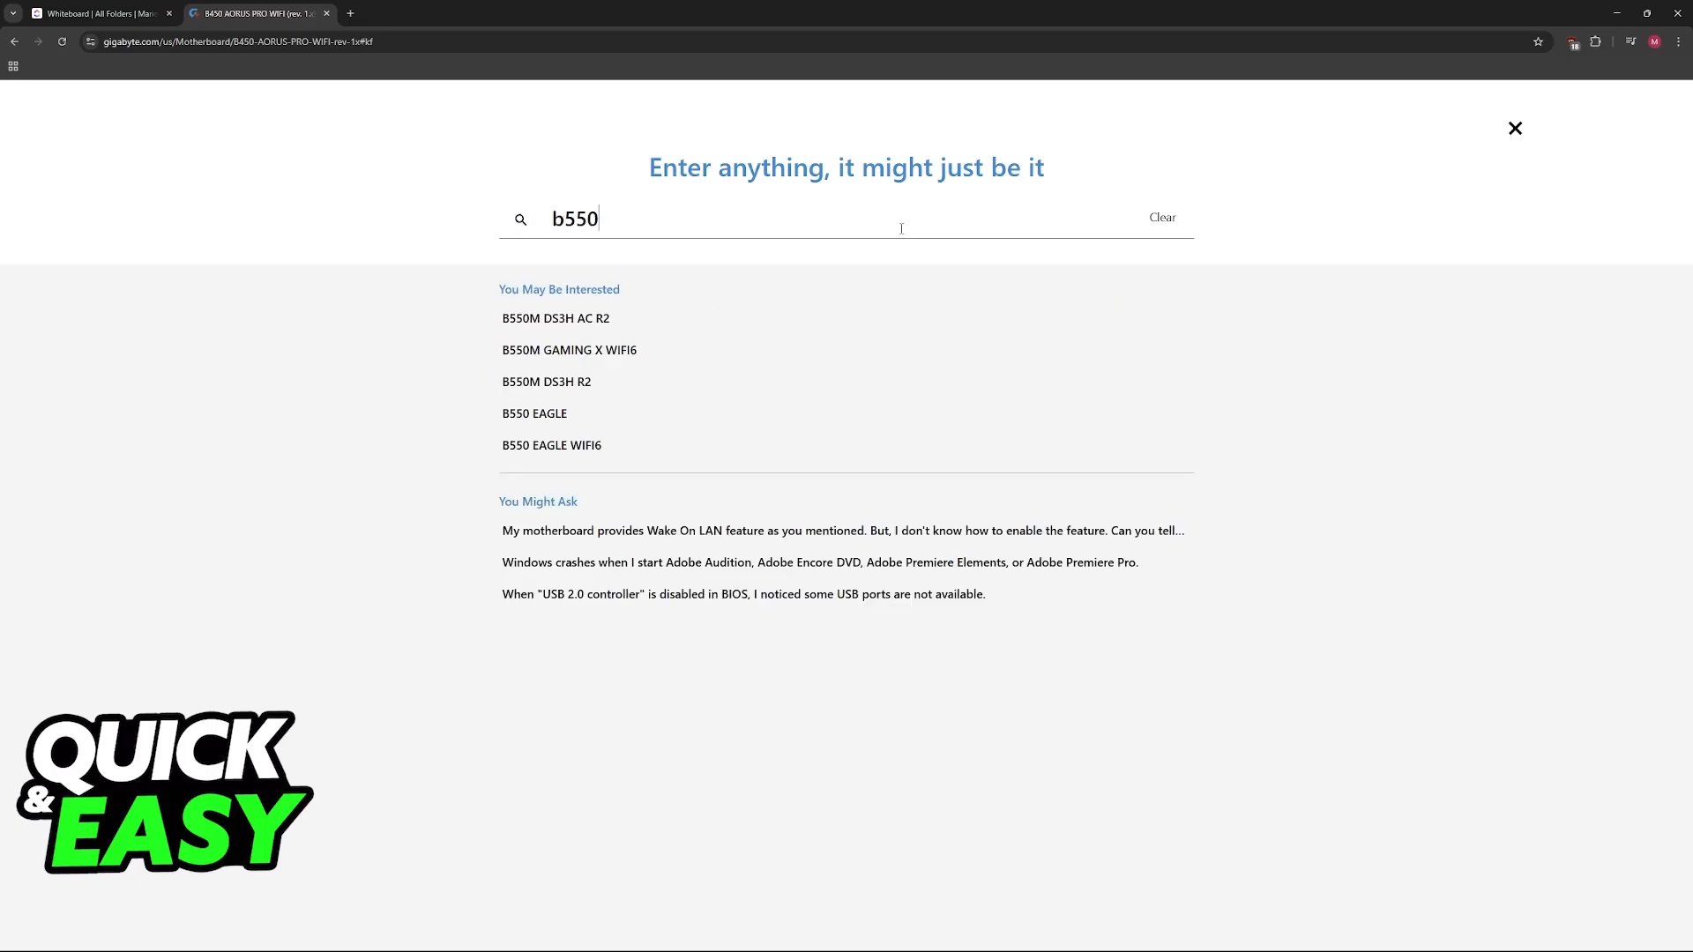
key(Backspace)
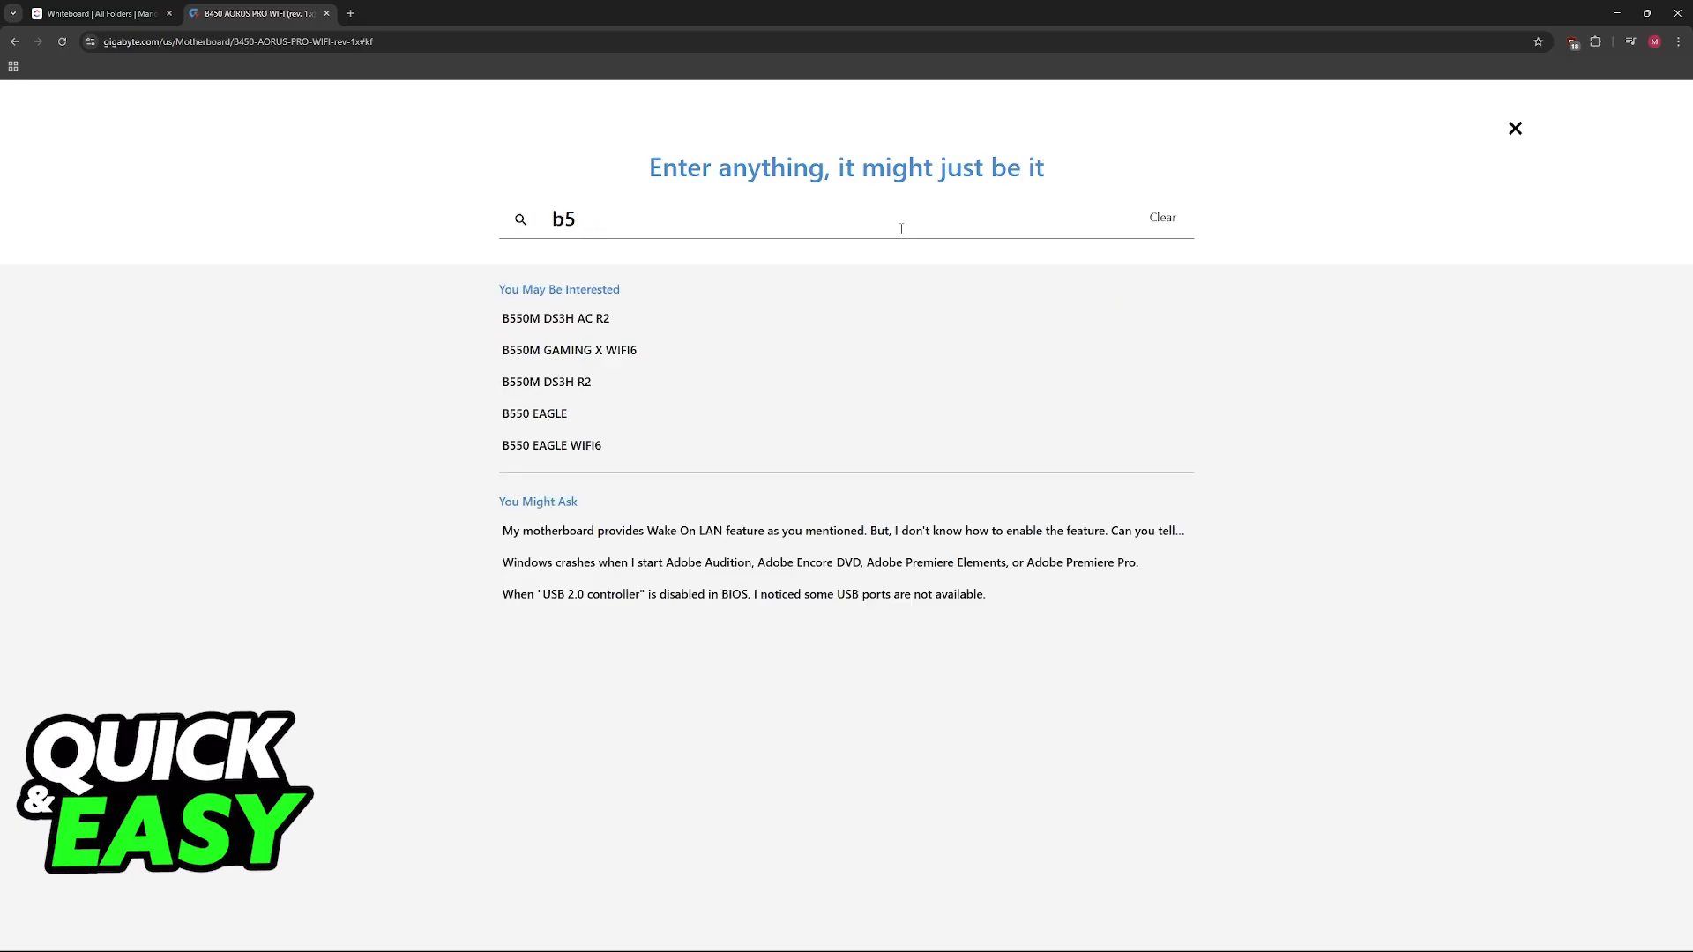
text(650)
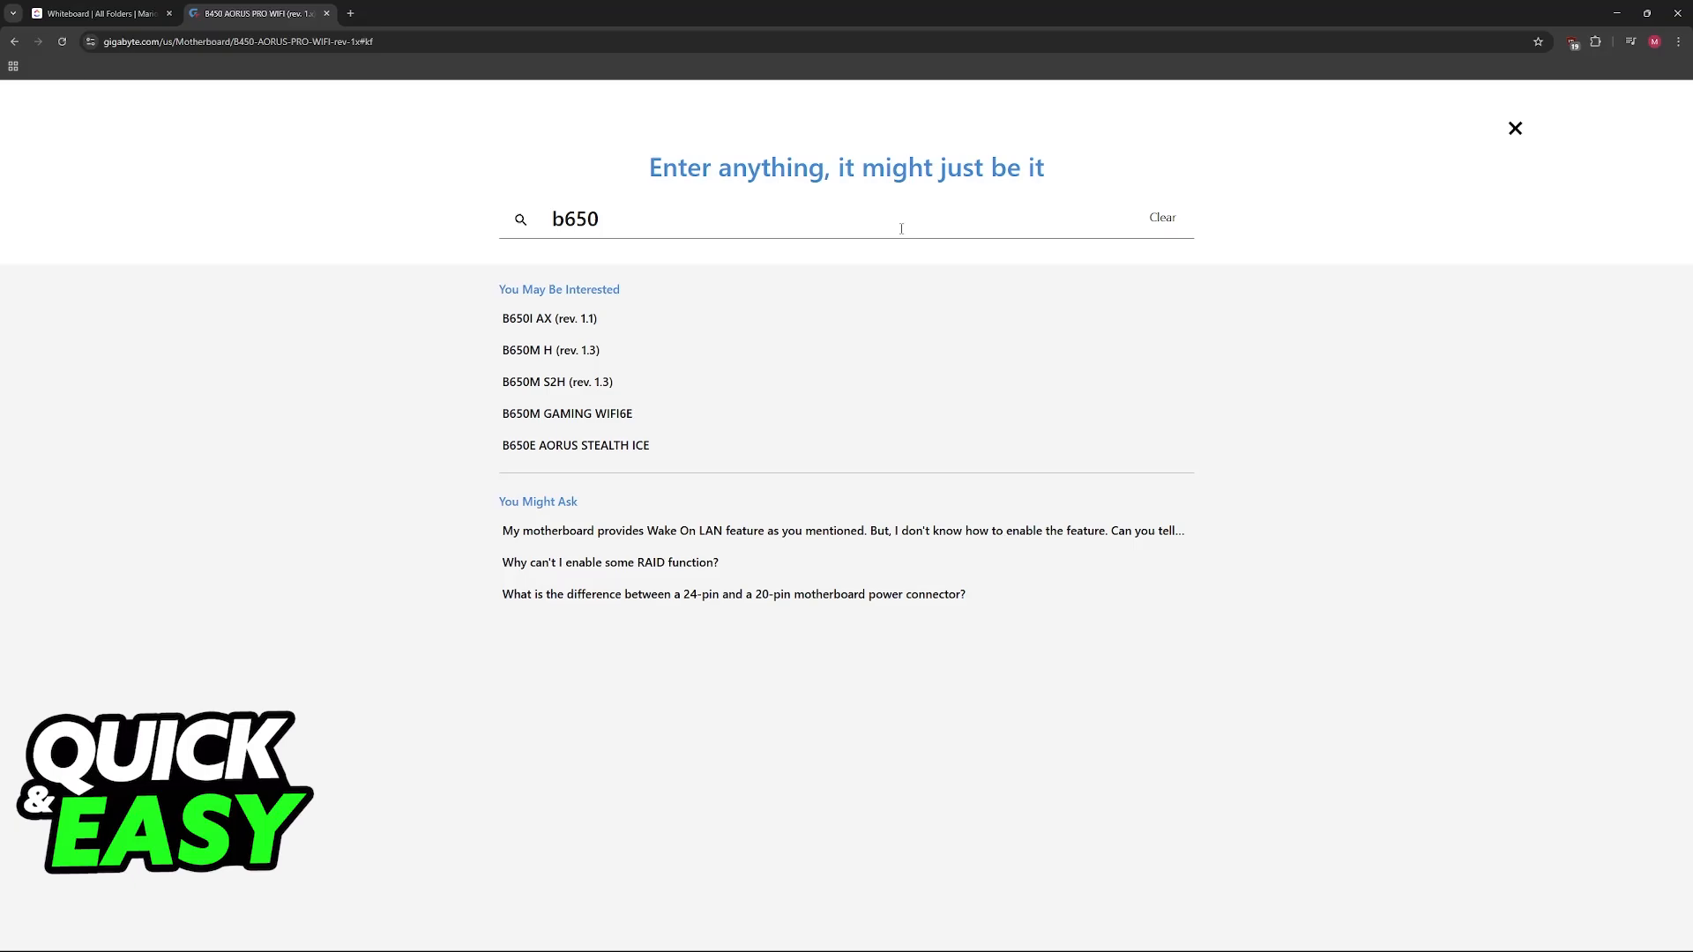
mouse_move(803, 277)
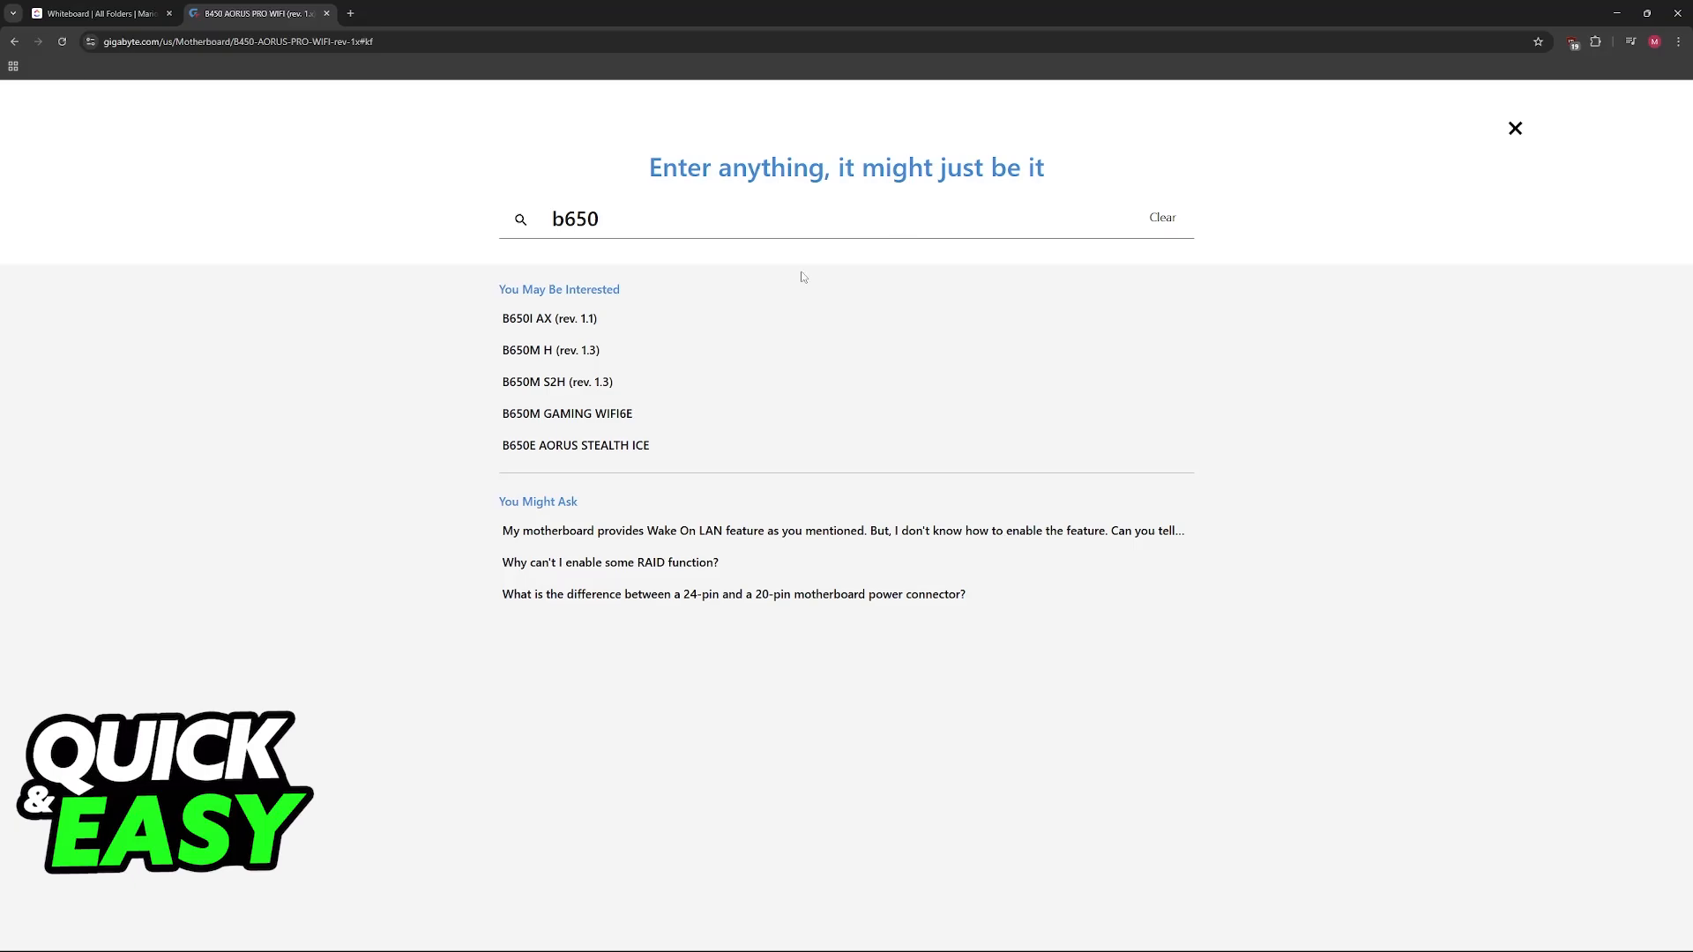
Step: Open the B450 AORUS PRO WIFI support page and expand the BIOS(+19) list to F66d
click(1516, 128)
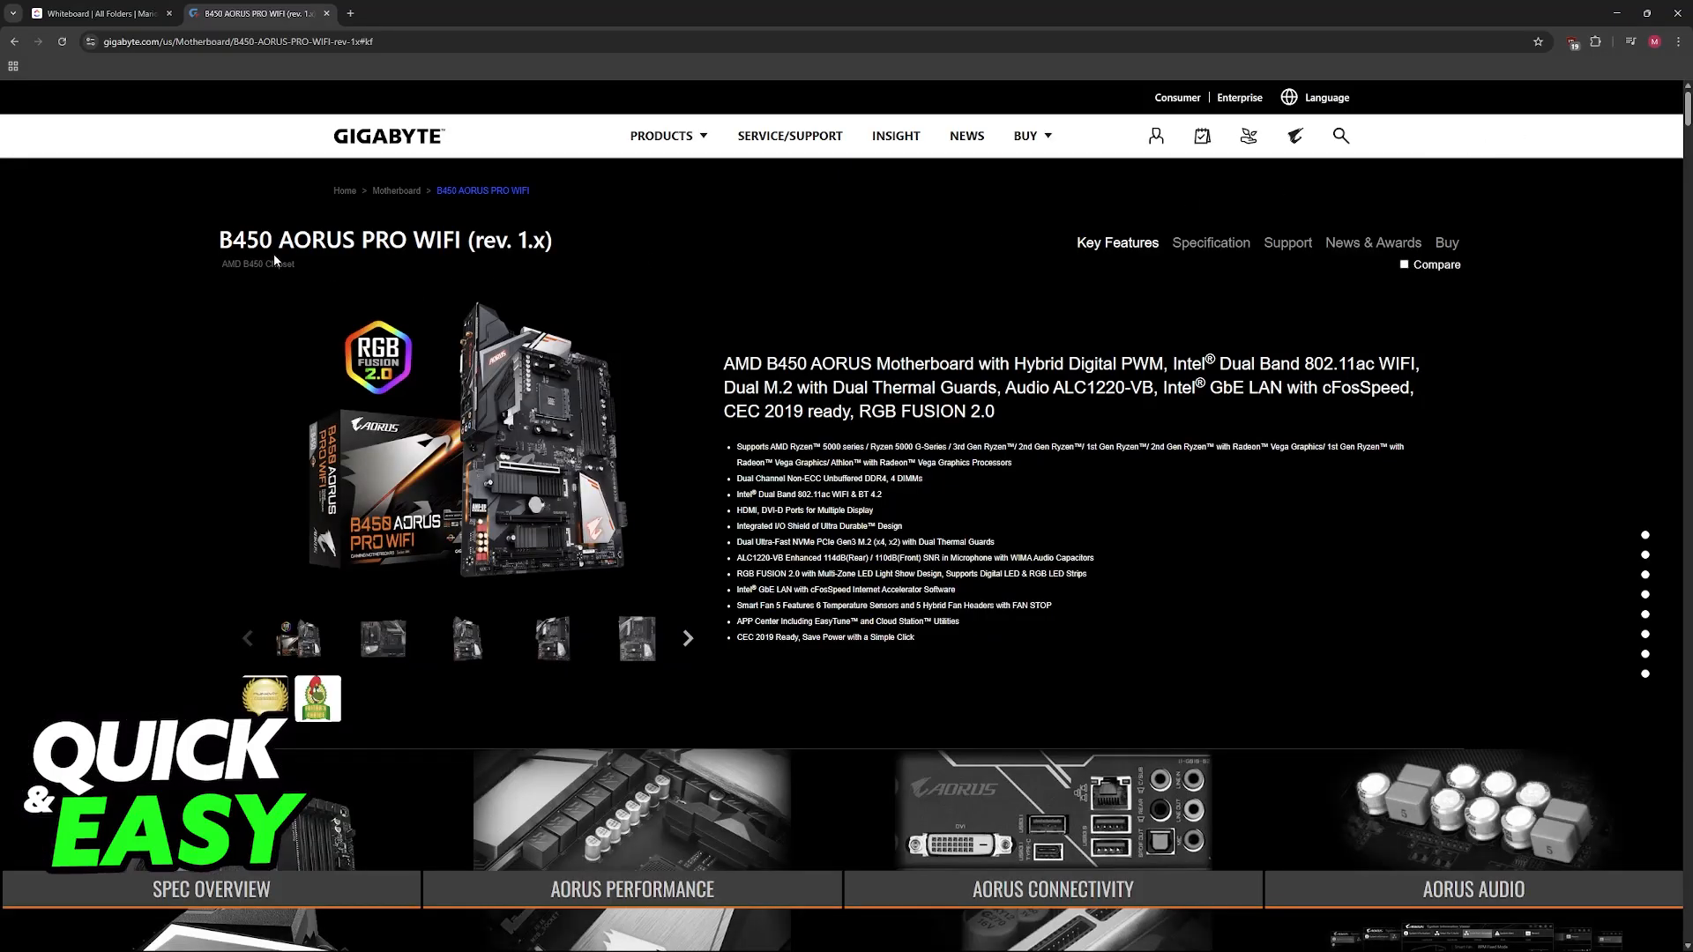
mouse_move(703, 269)
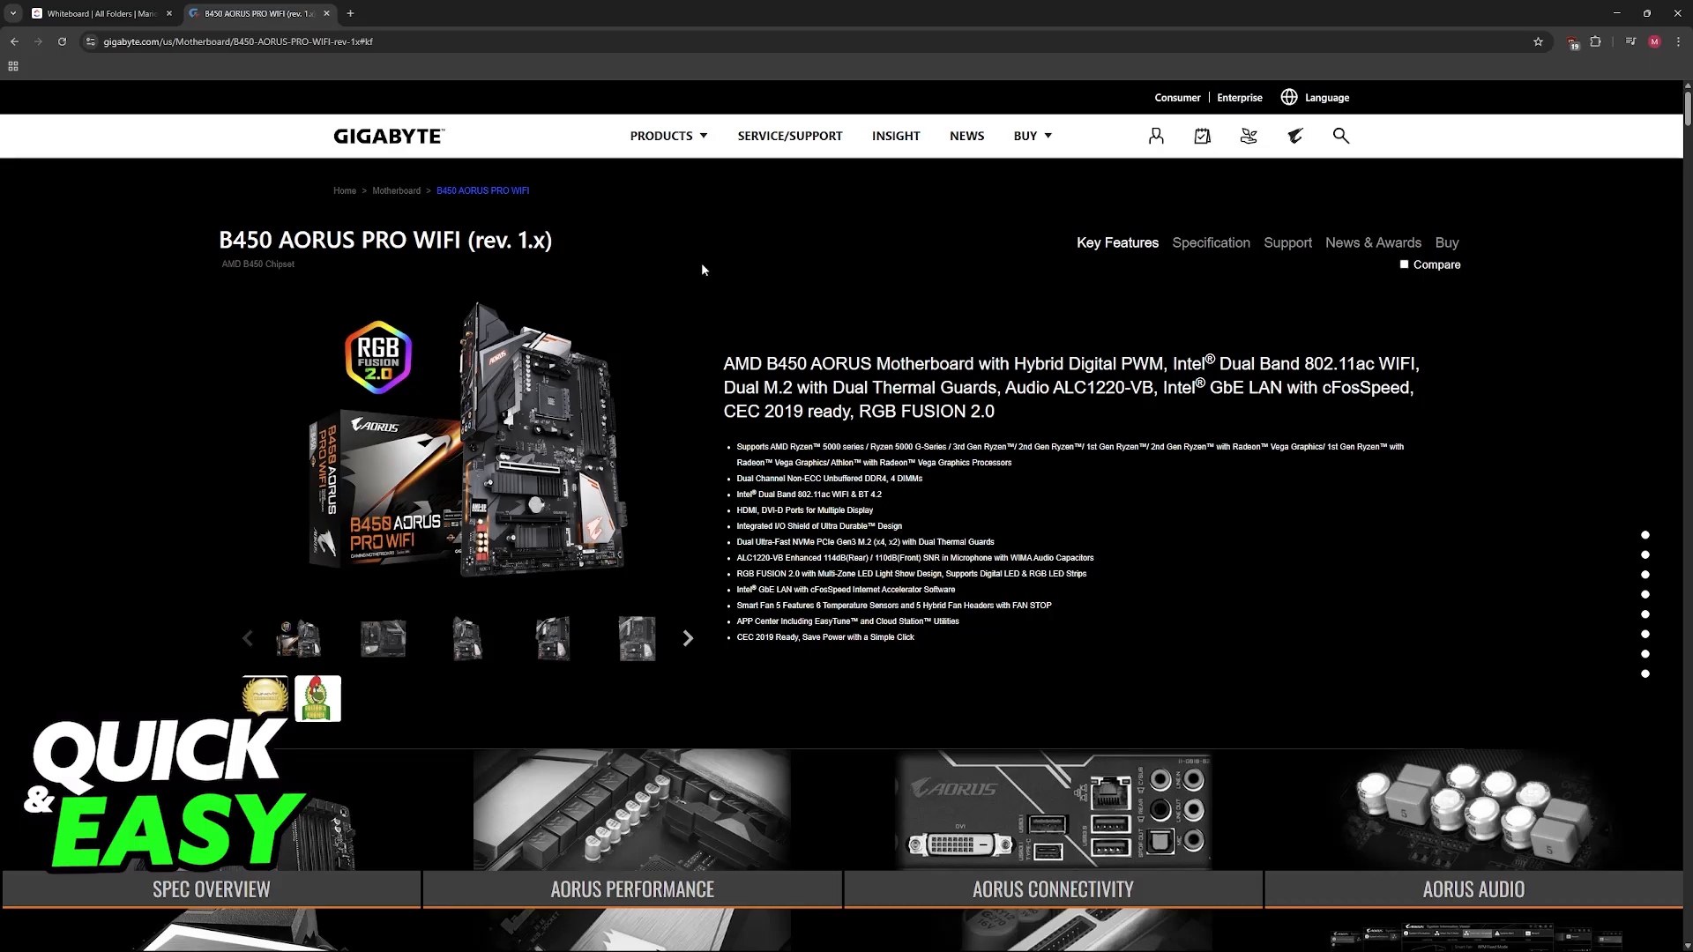
mouse_move(584, 214)
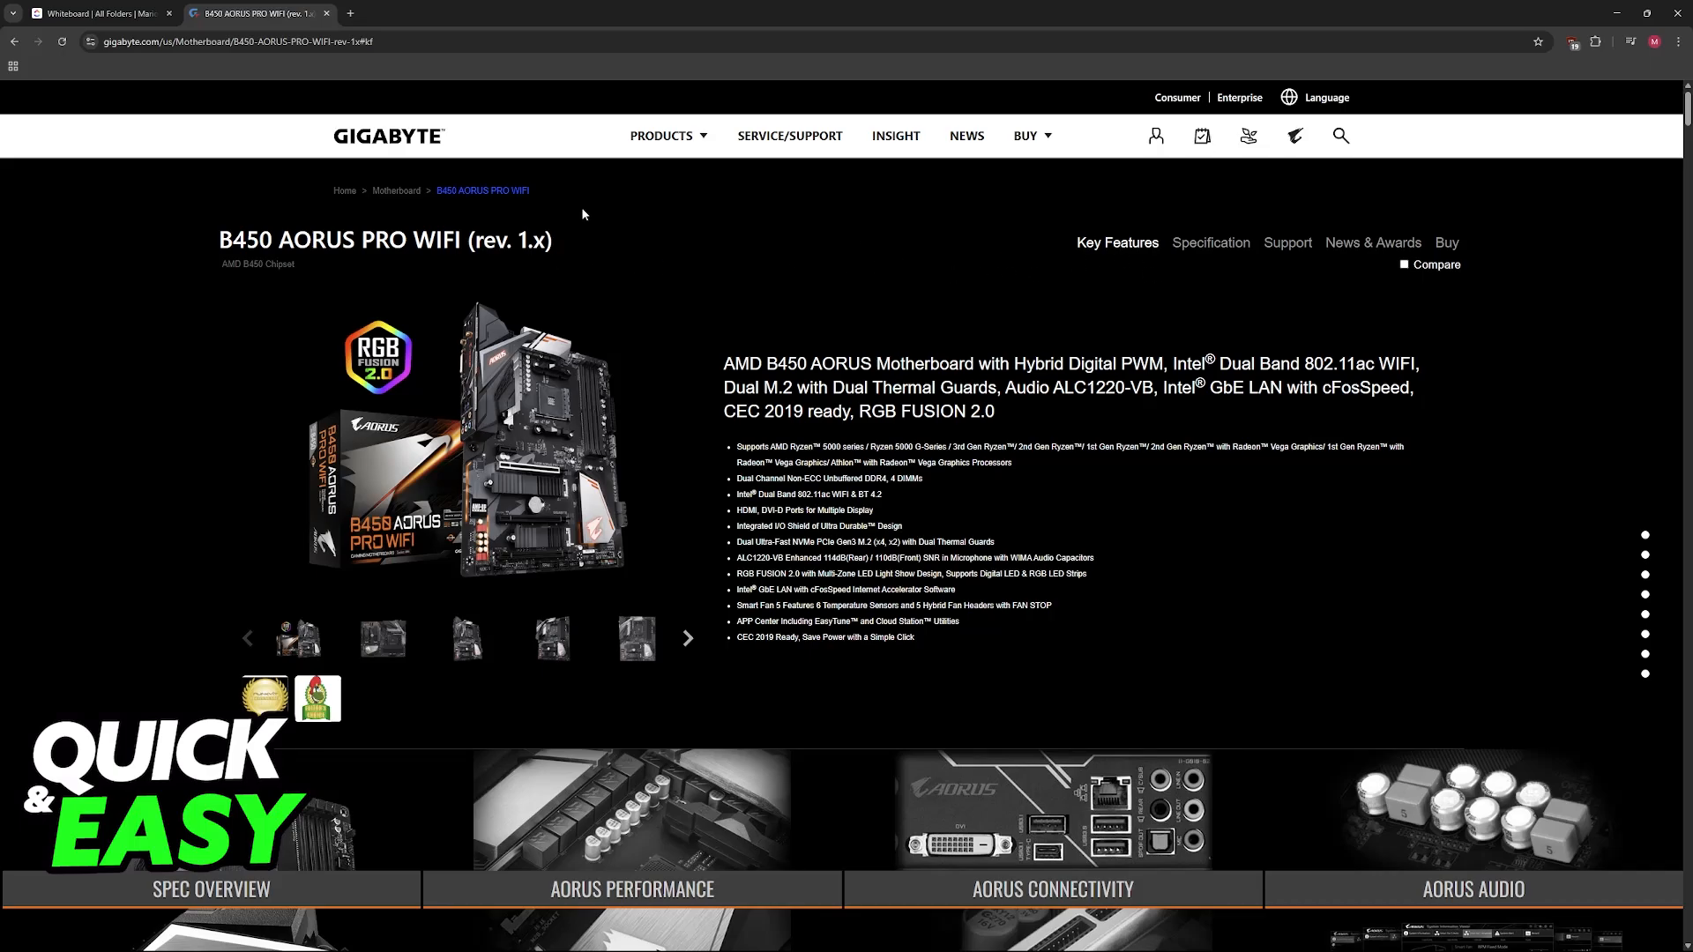
click(1288, 243)
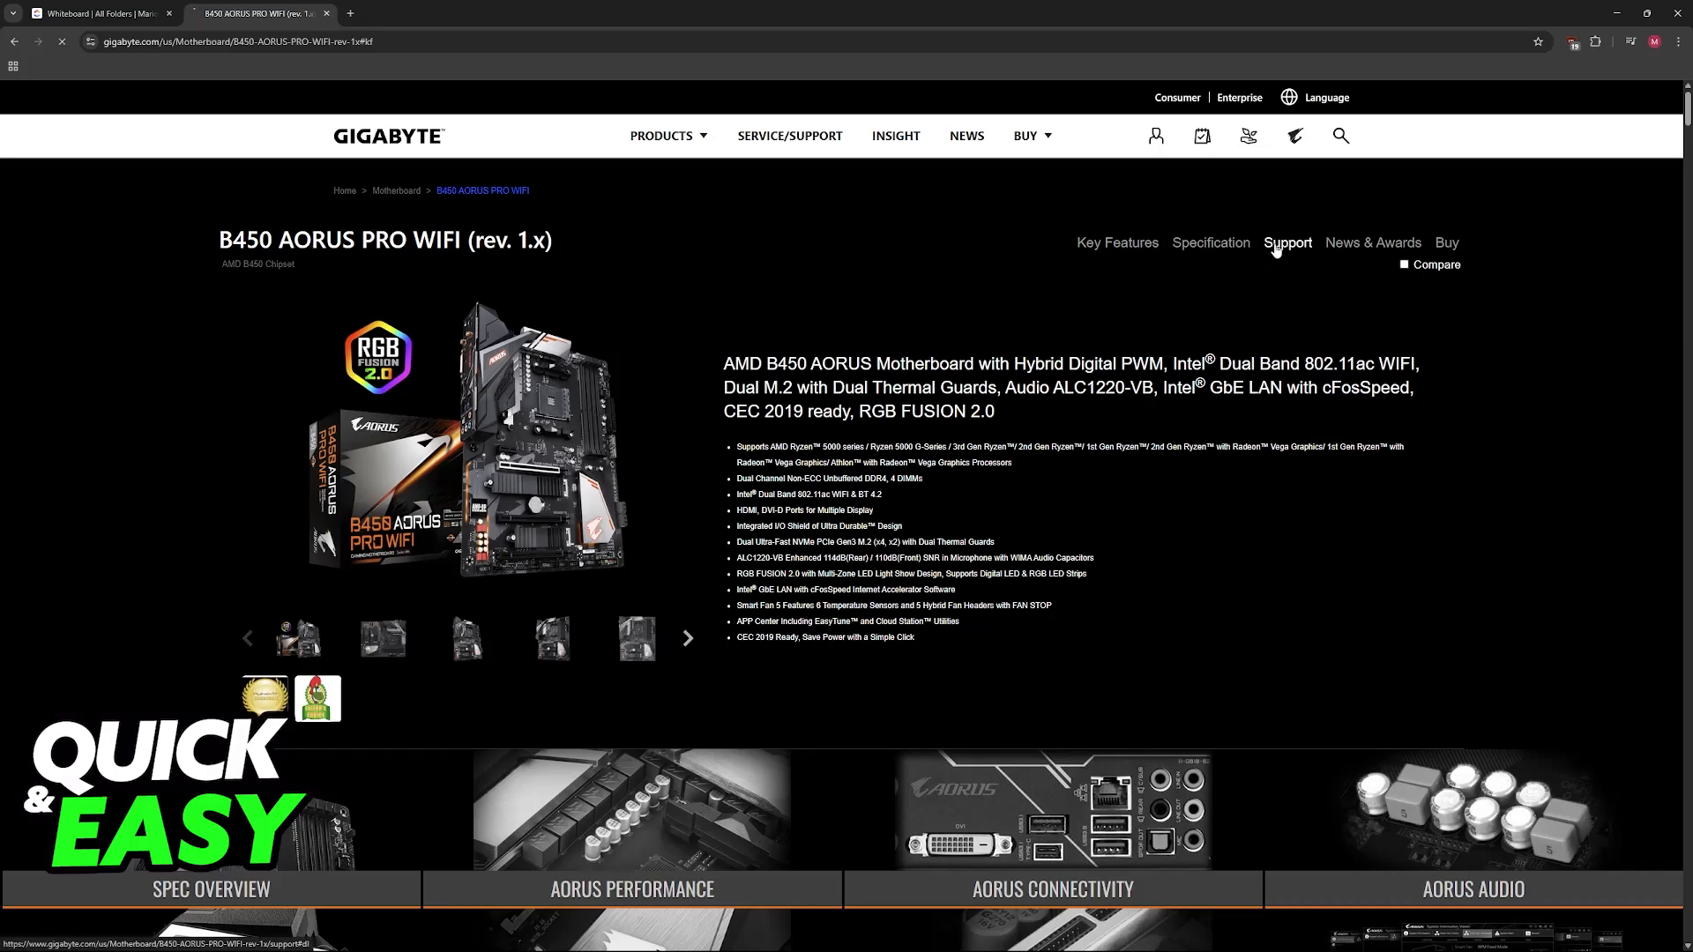
click(1288, 242)
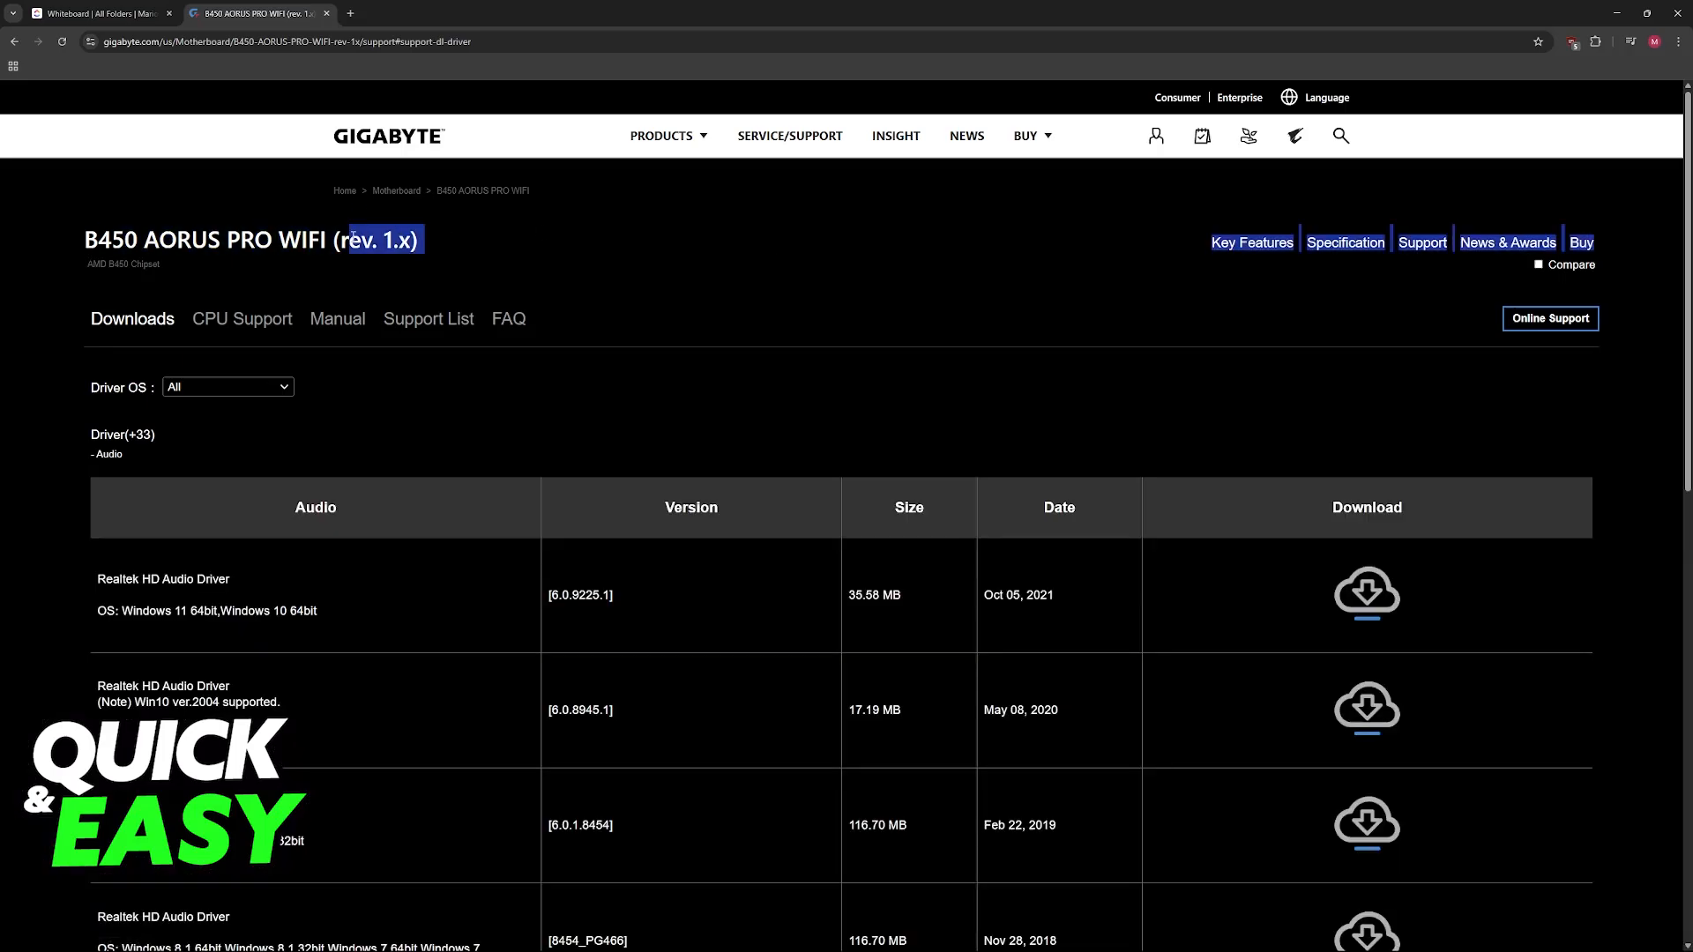
scroll(down, 3)
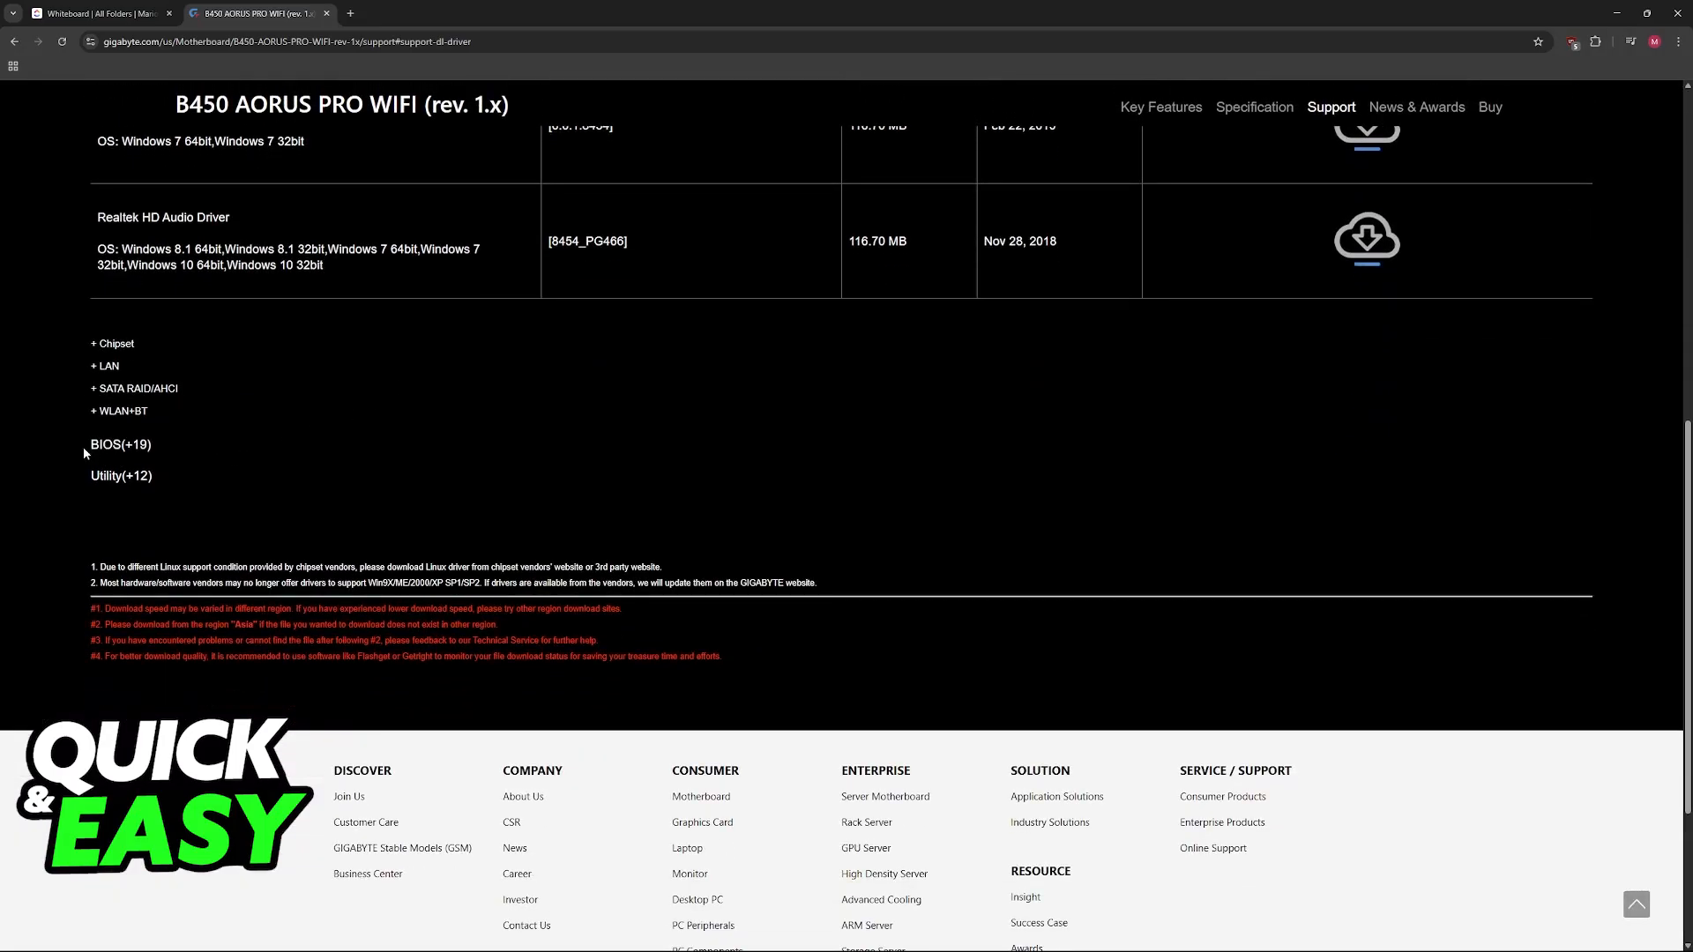
click(112, 444)
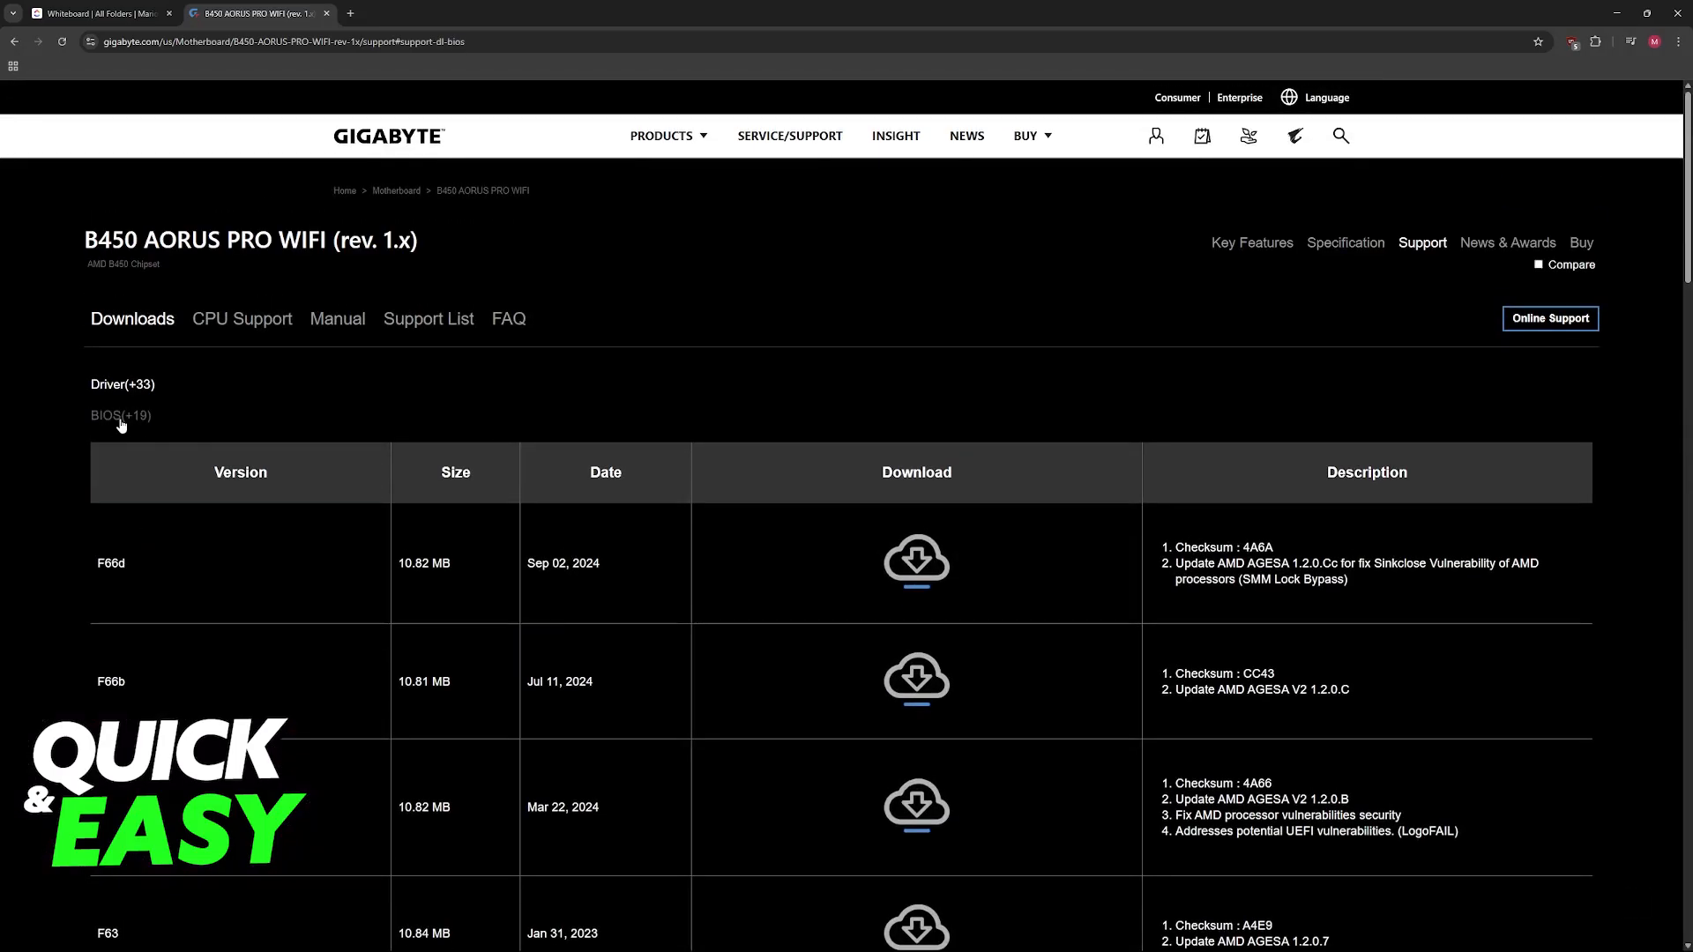
scroll(down, 3)
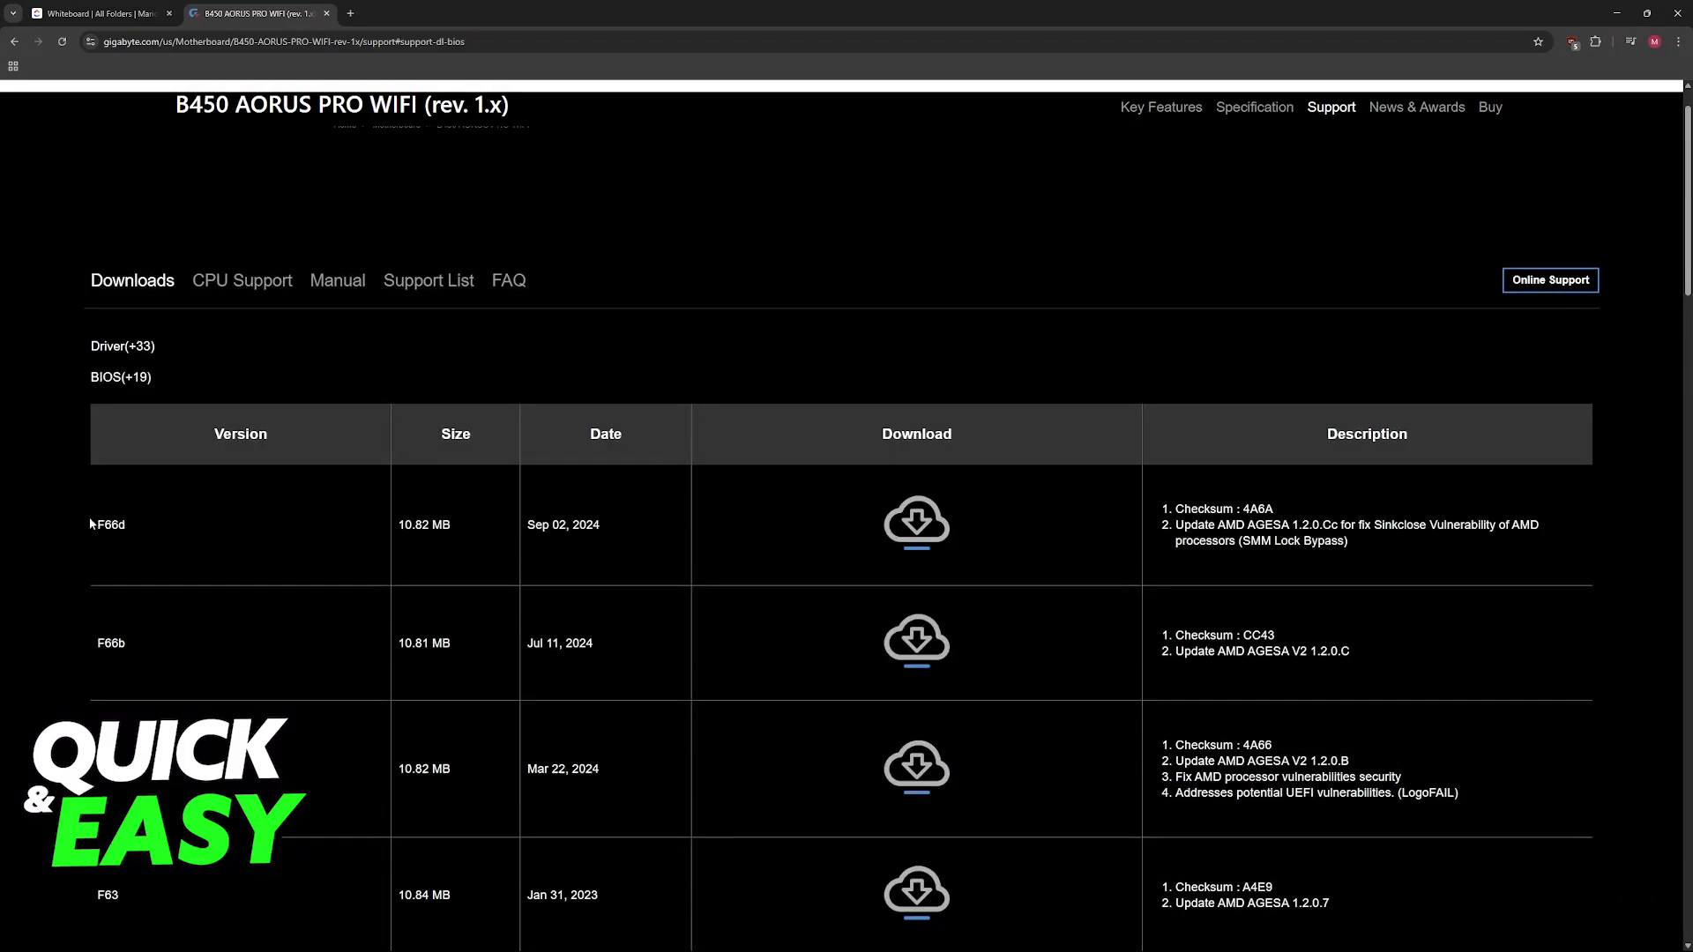
click(97, 13)
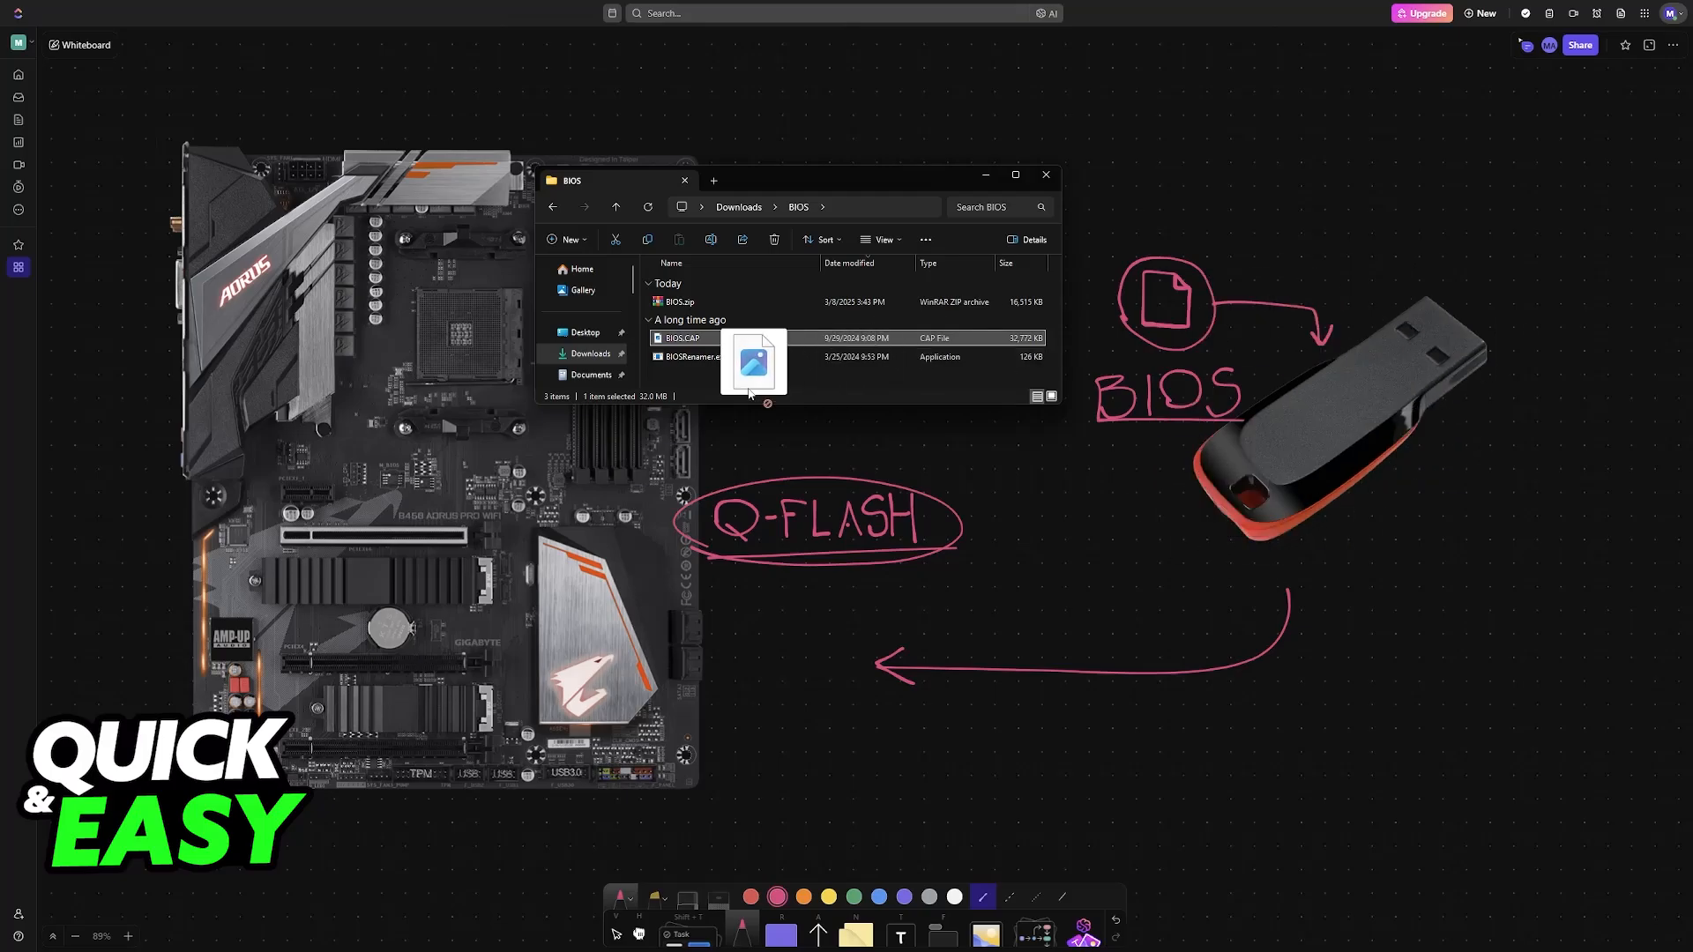
Step: Close the Downloads > BIOS Explorer window holding BIOS.CAP to return to the board
click(1046, 174)
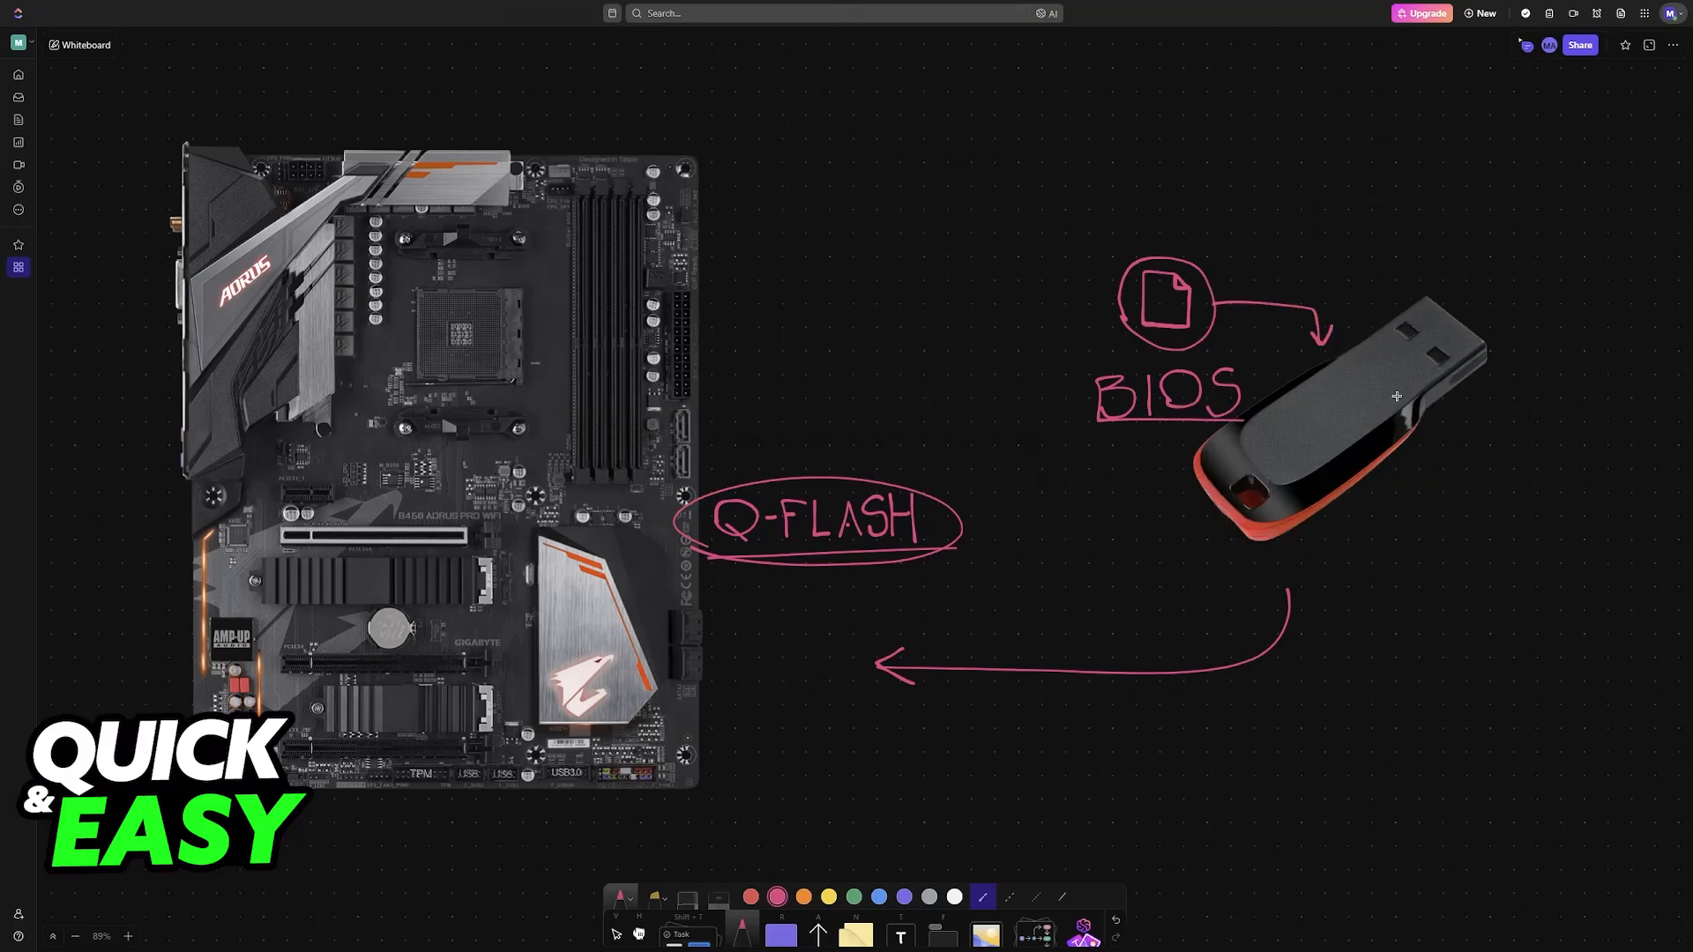
mouse_move(1370, 524)
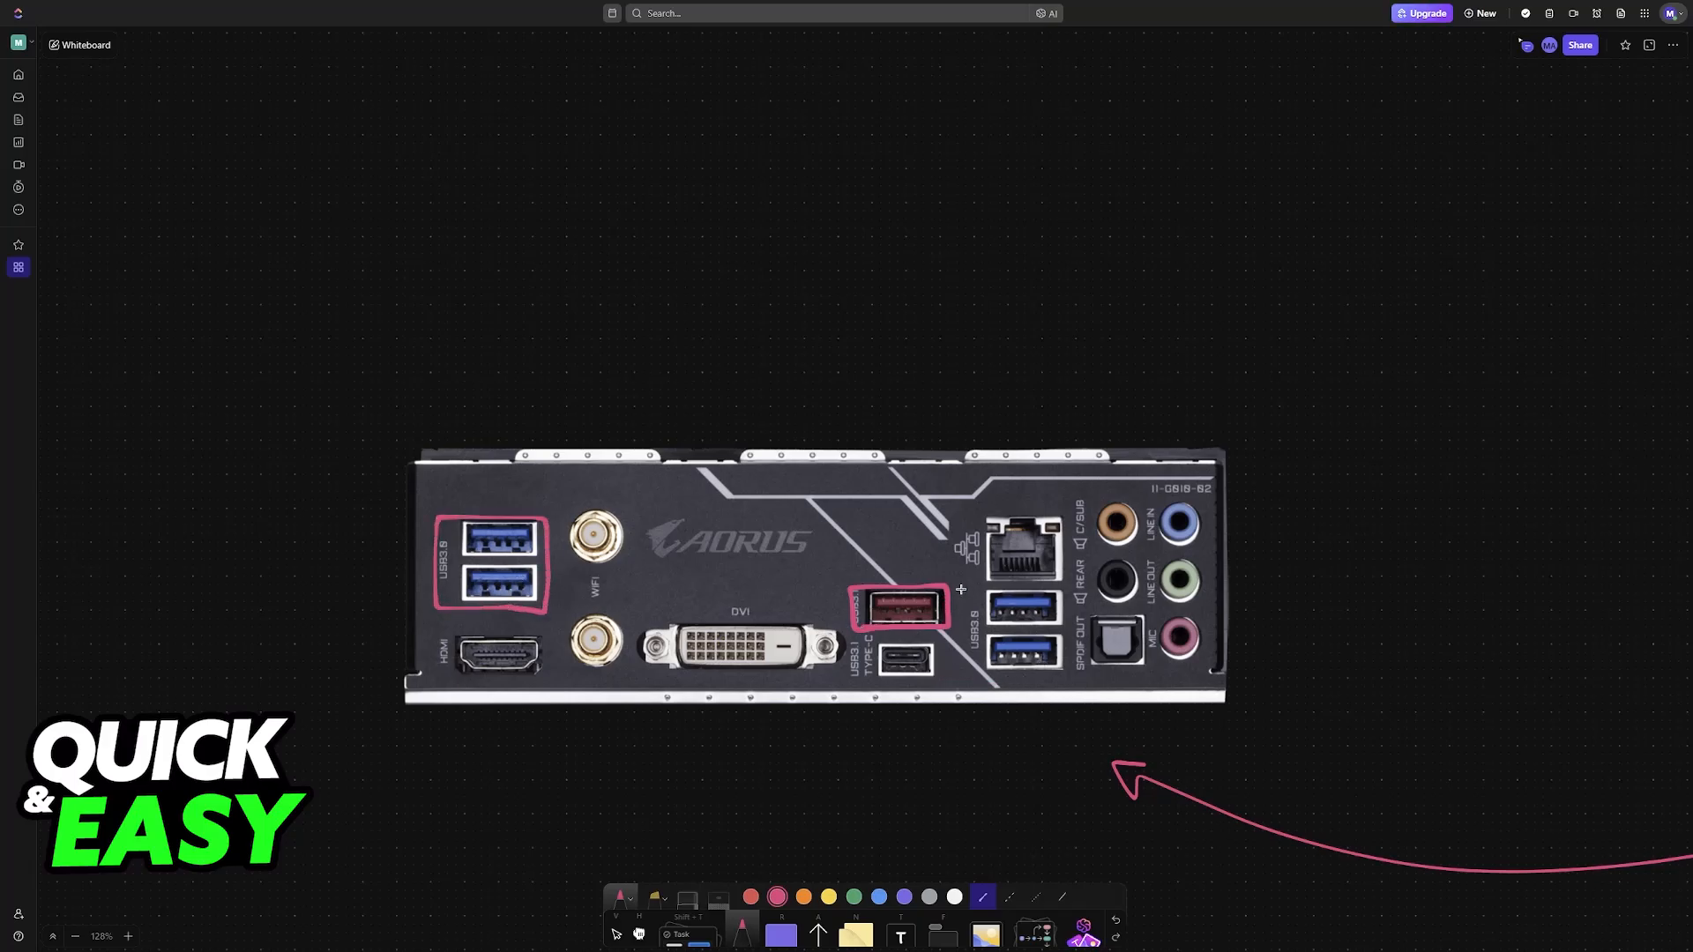
Step: Pan to the BIOS main menu screenshot and box the Q-Flash option with an arrow
drag(977, 594, 1064, 675)
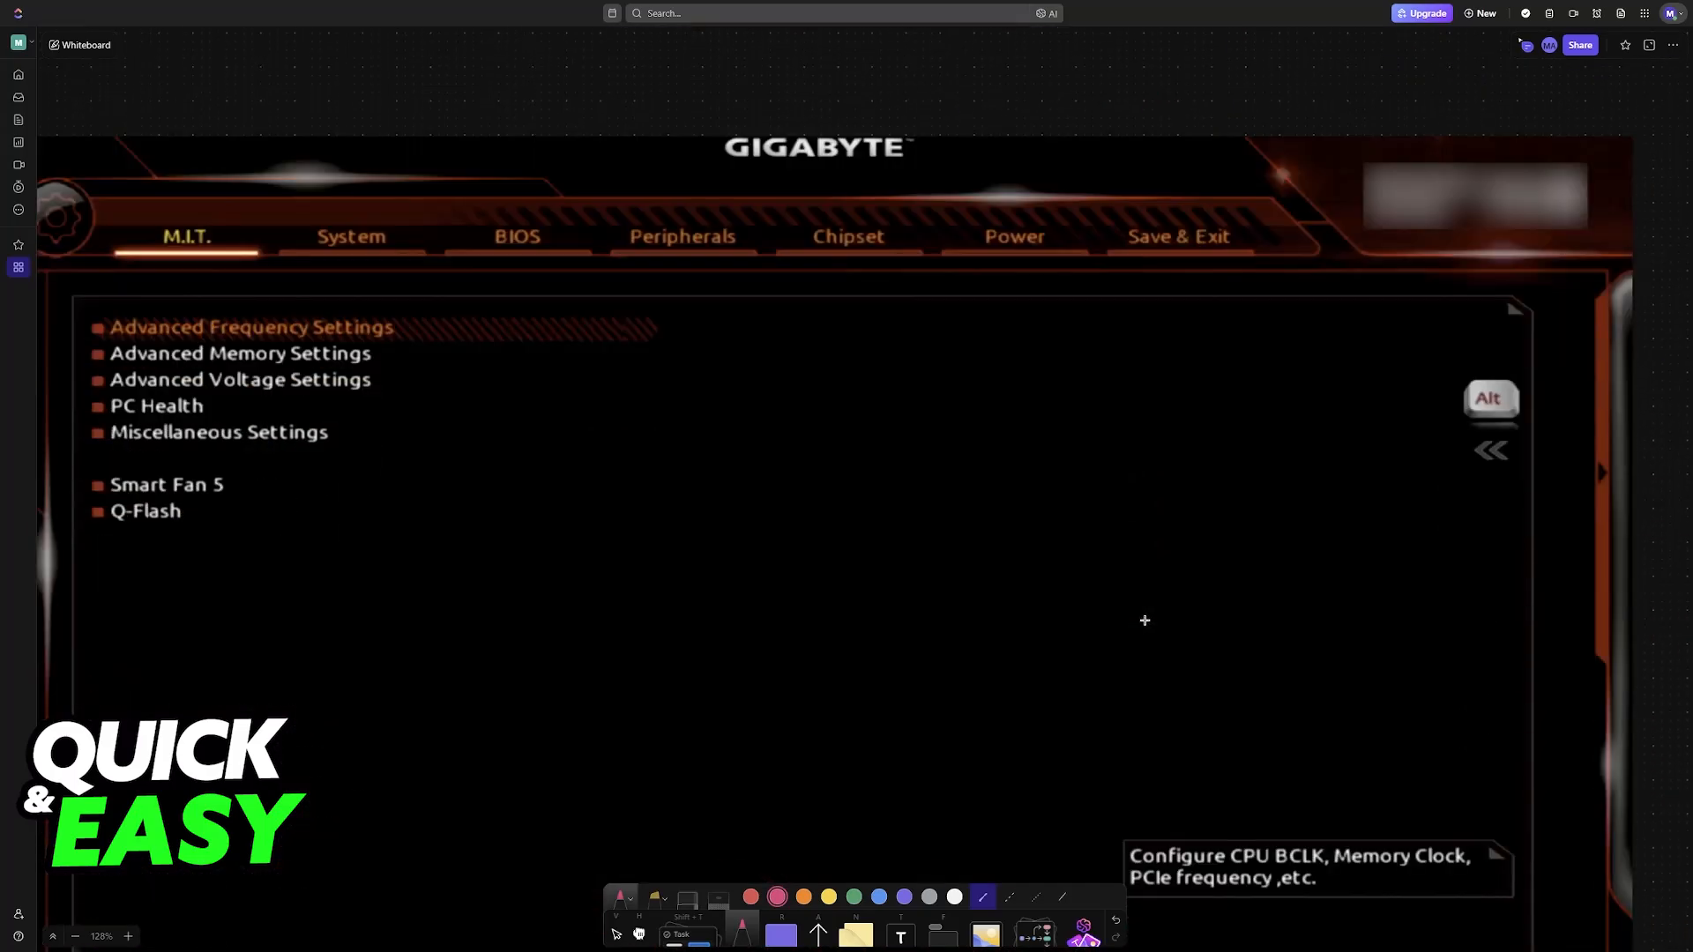
scroll(down, 3)
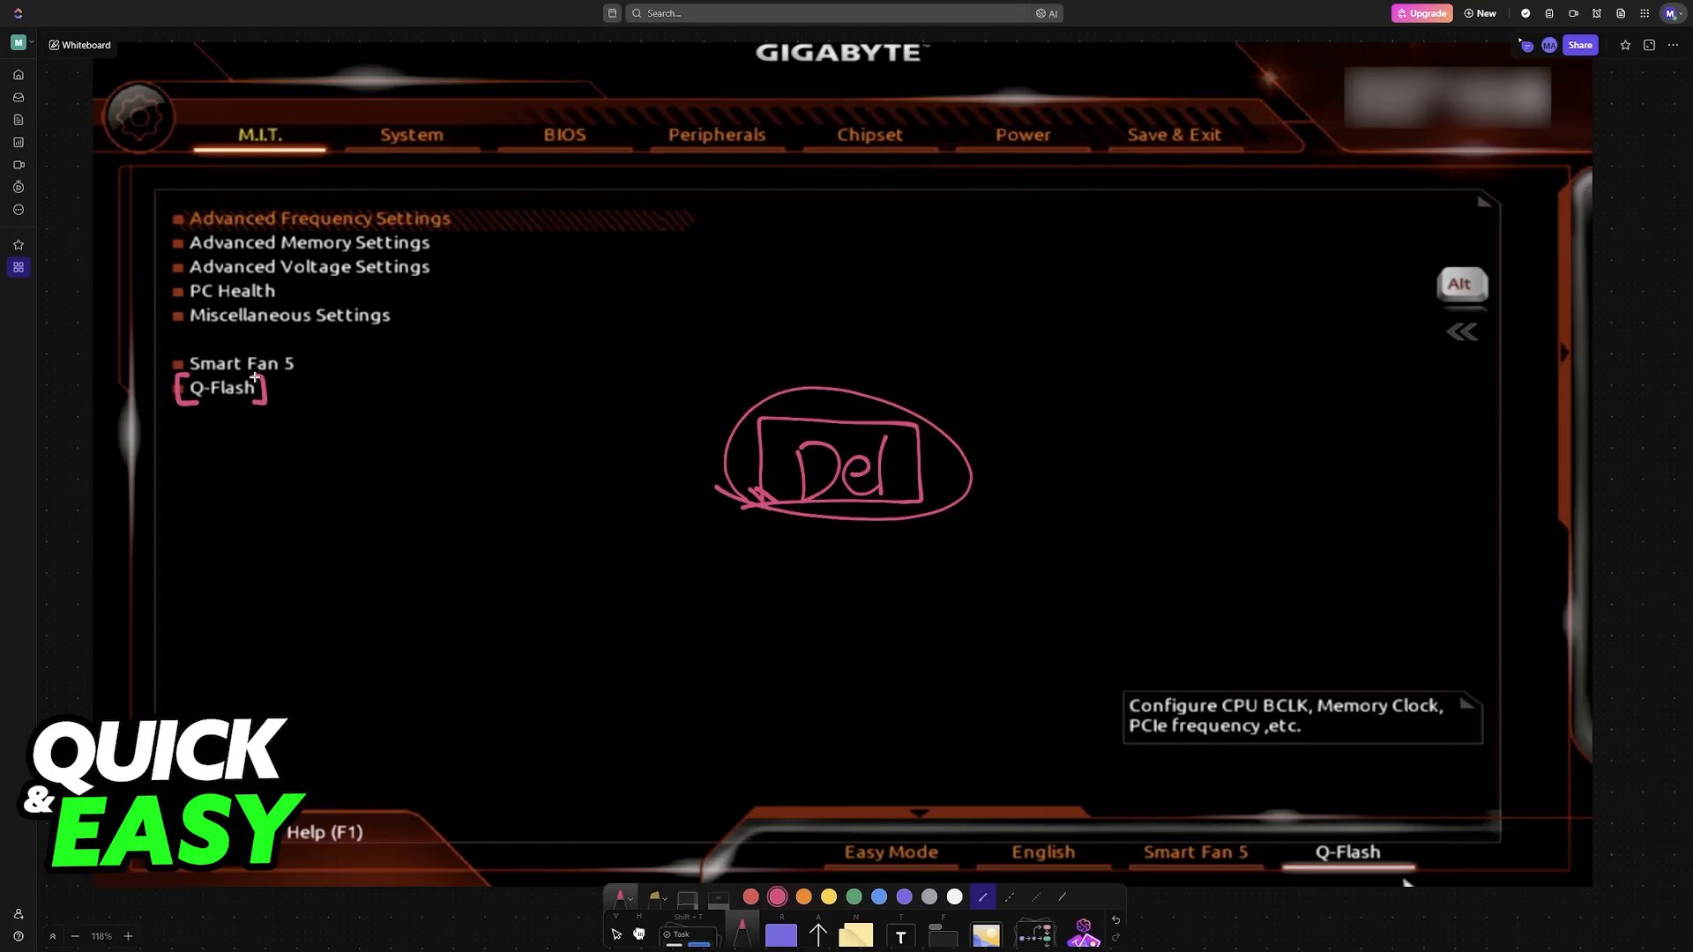
drag(1285, 761, 1275, 804)
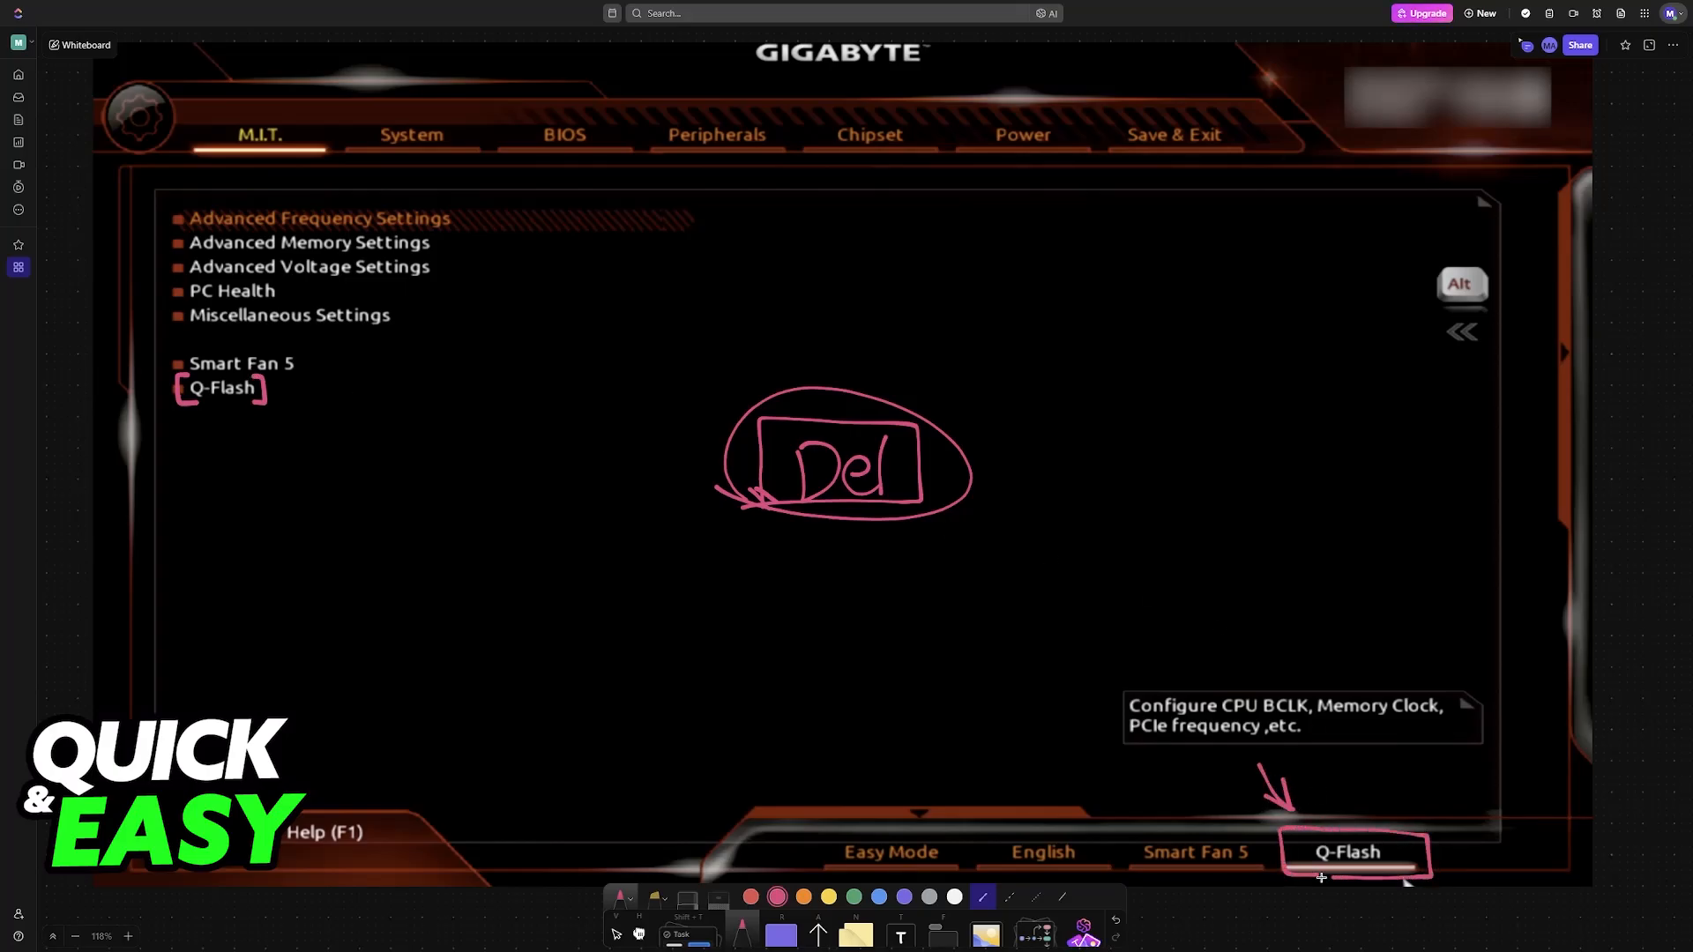
scroll(down, 3)
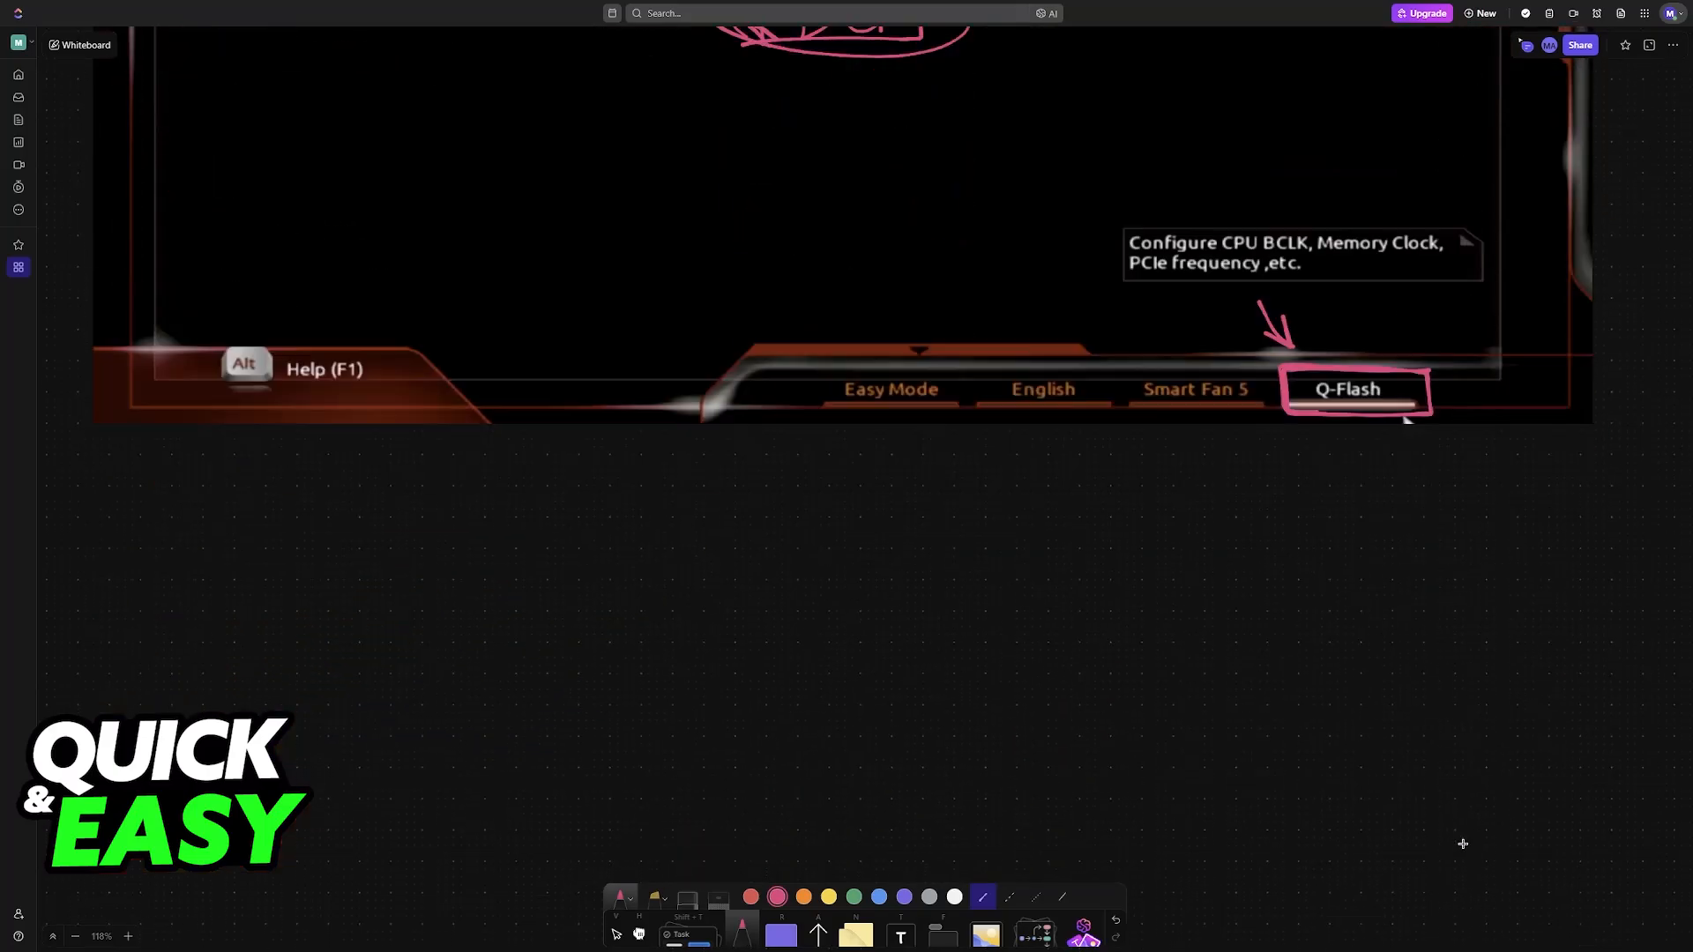
Step: Mark Update BIOS and the USB choice, then underline 'Updating BIOS Now'
click(1347, 389)
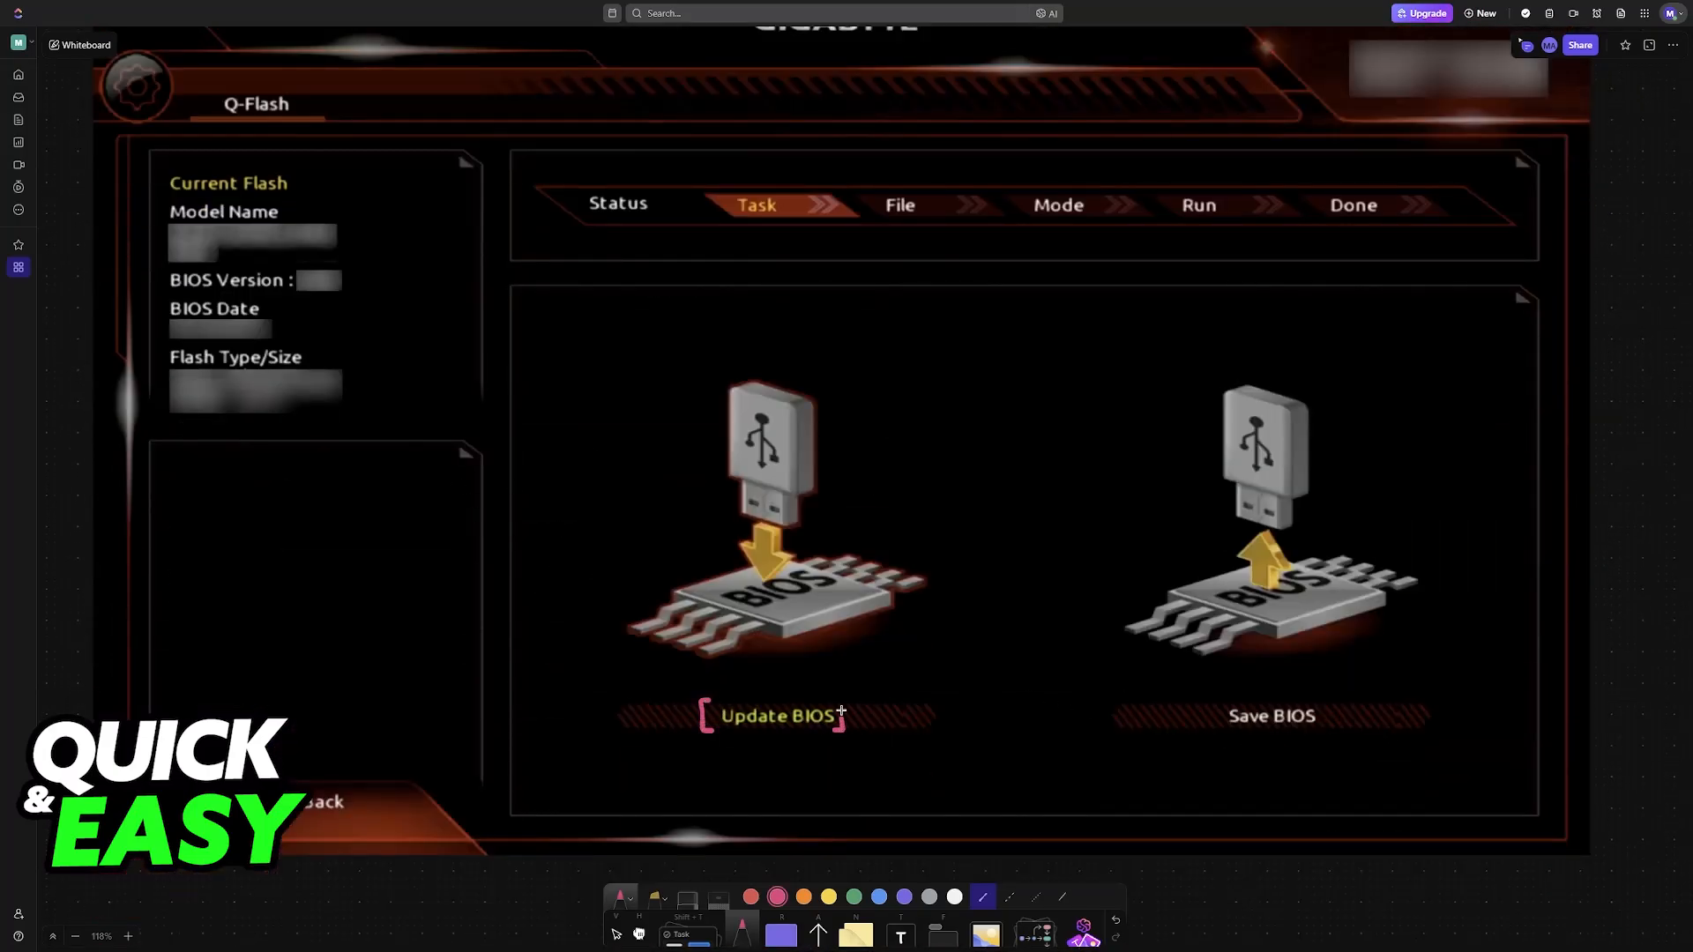
click(772, 716)
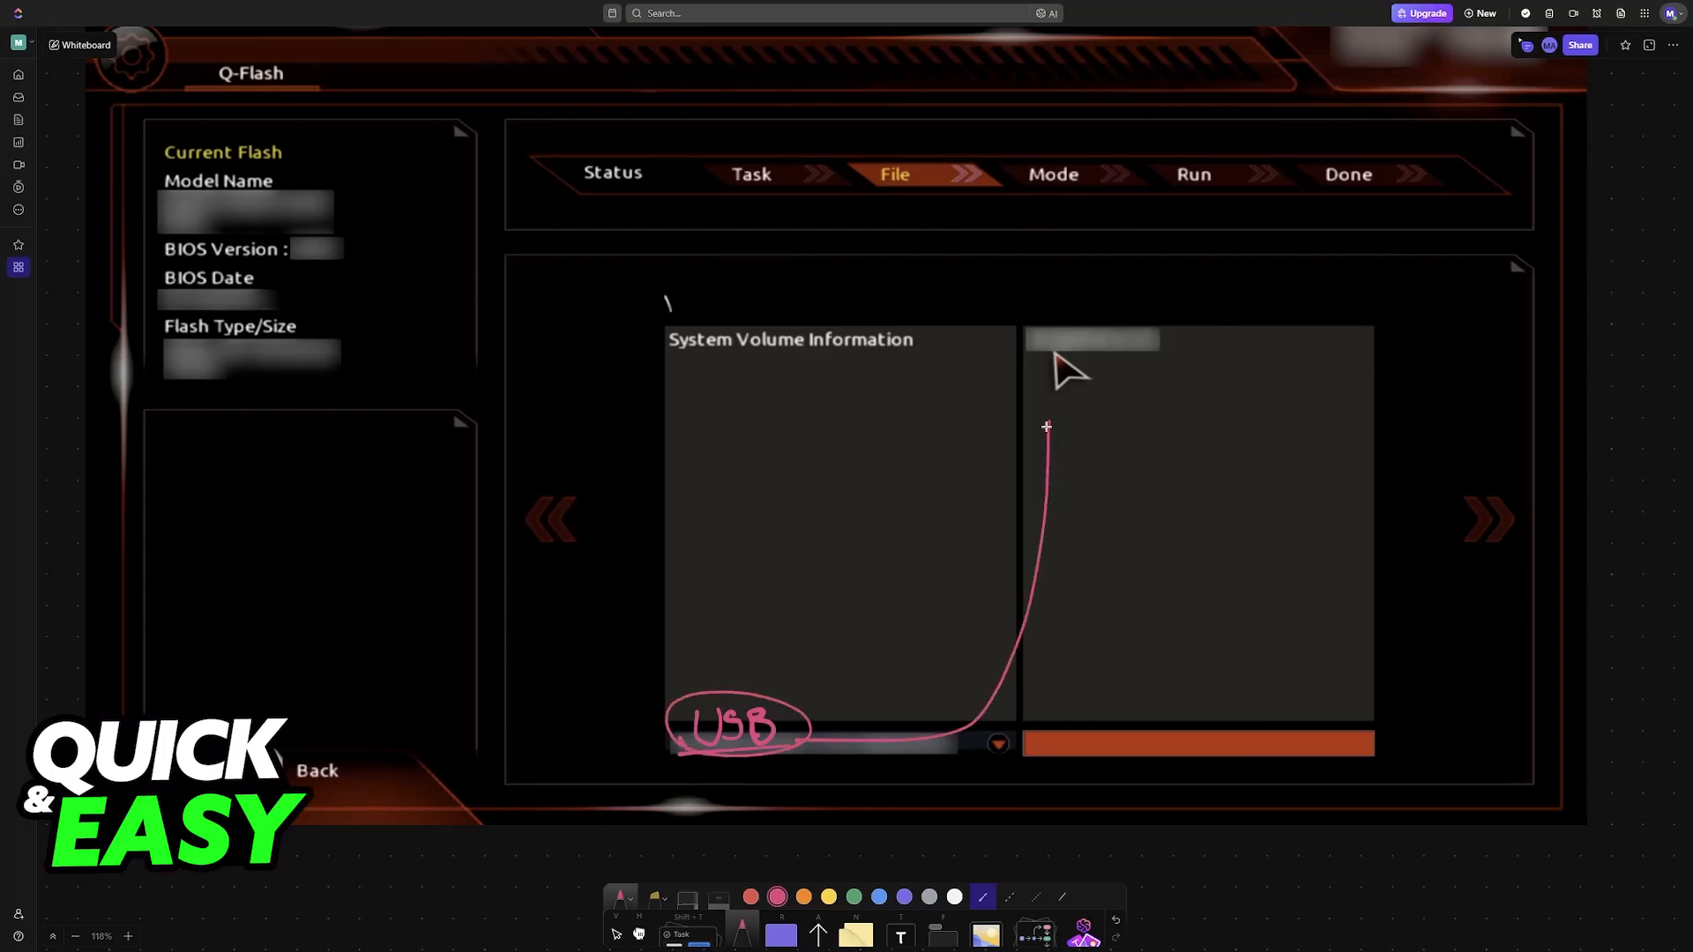
drag(1045, 427, 1037, 329)
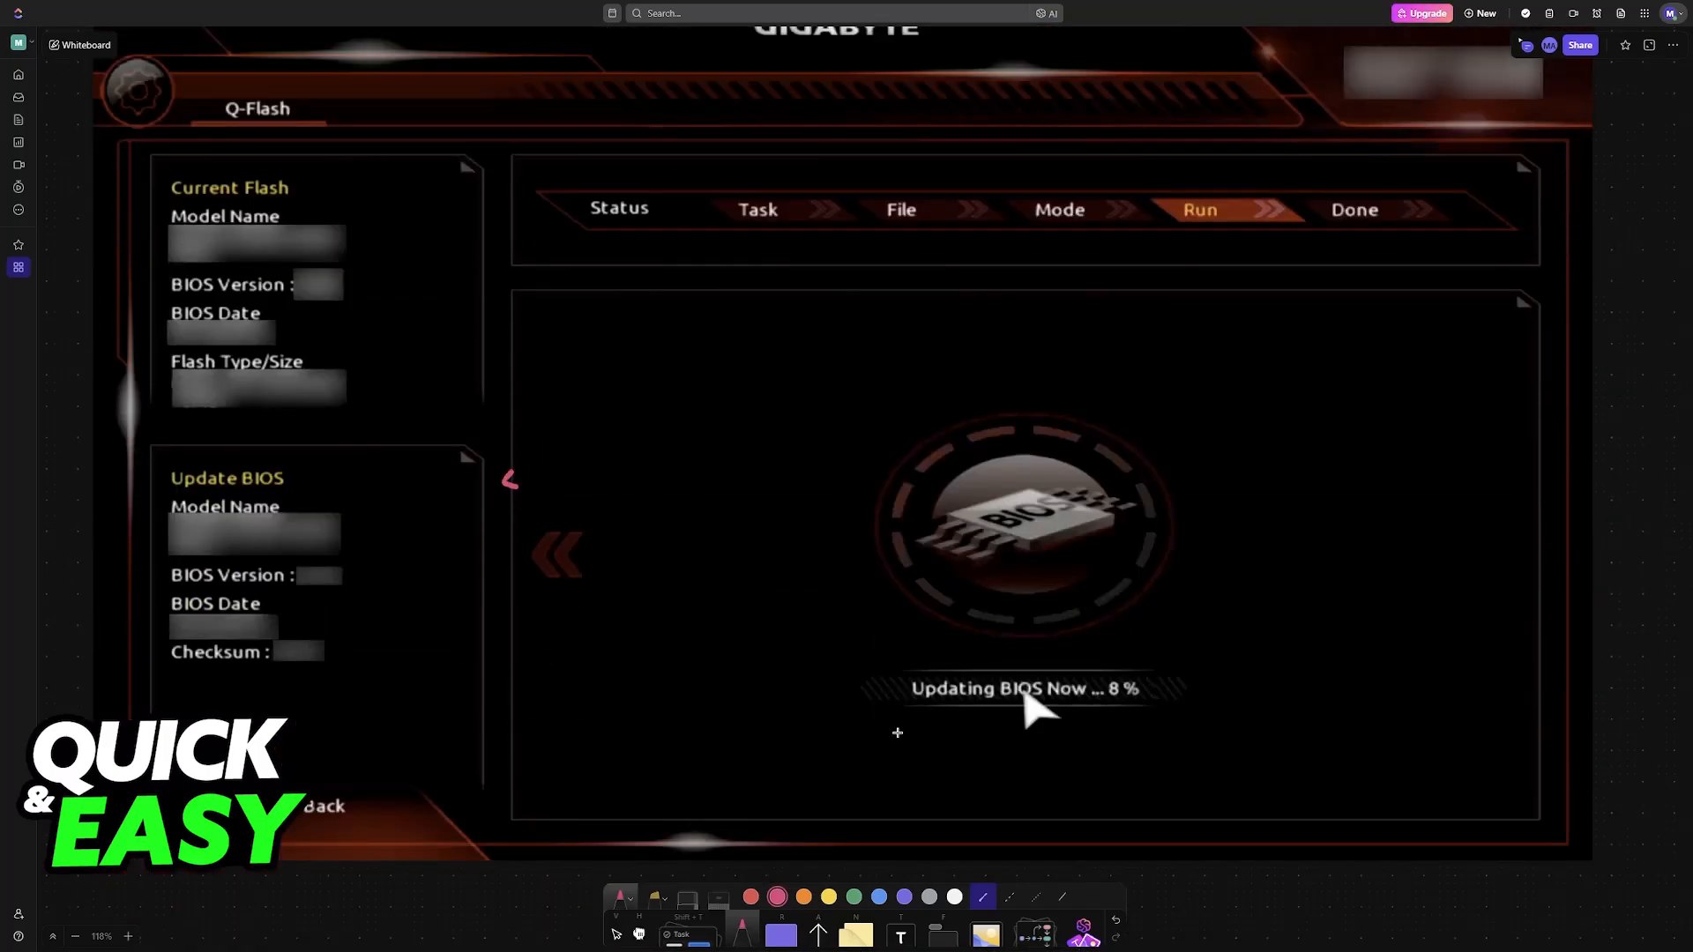
drag(896, 732, 1150, 732)
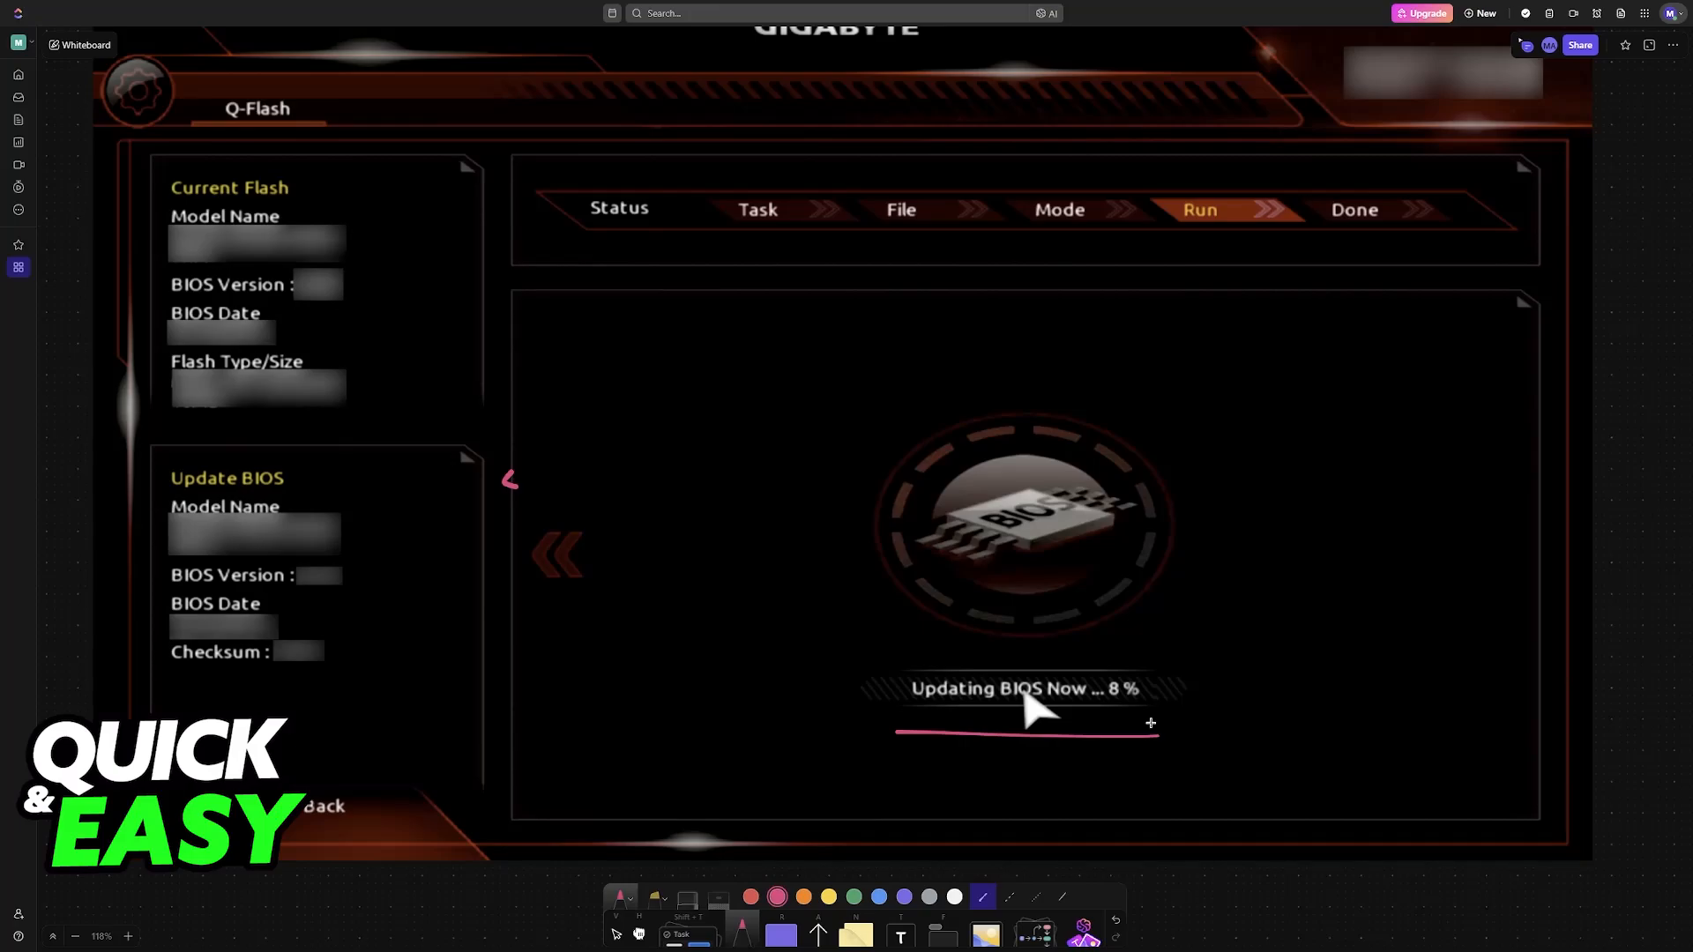